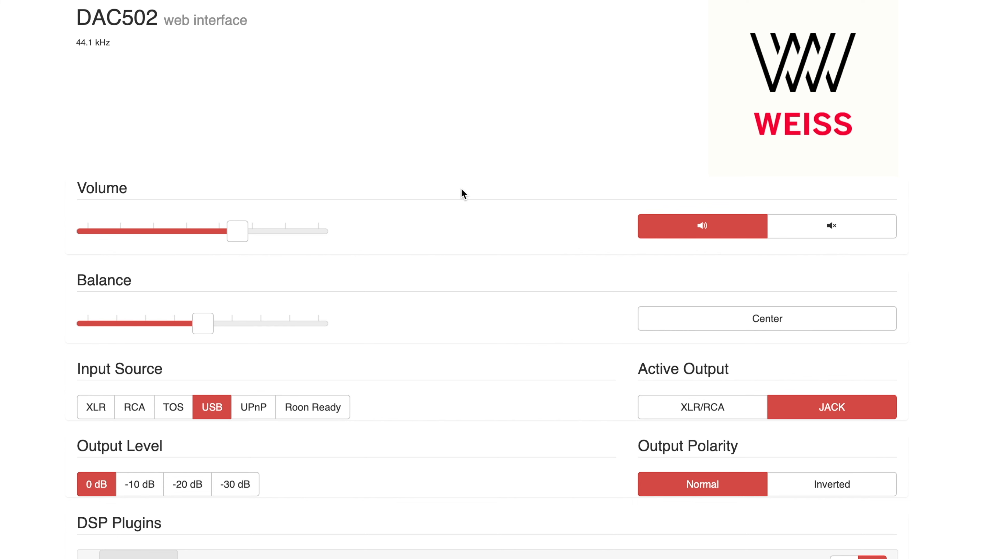
{"action": "mouse_move", "coordinate": [447, 149]}
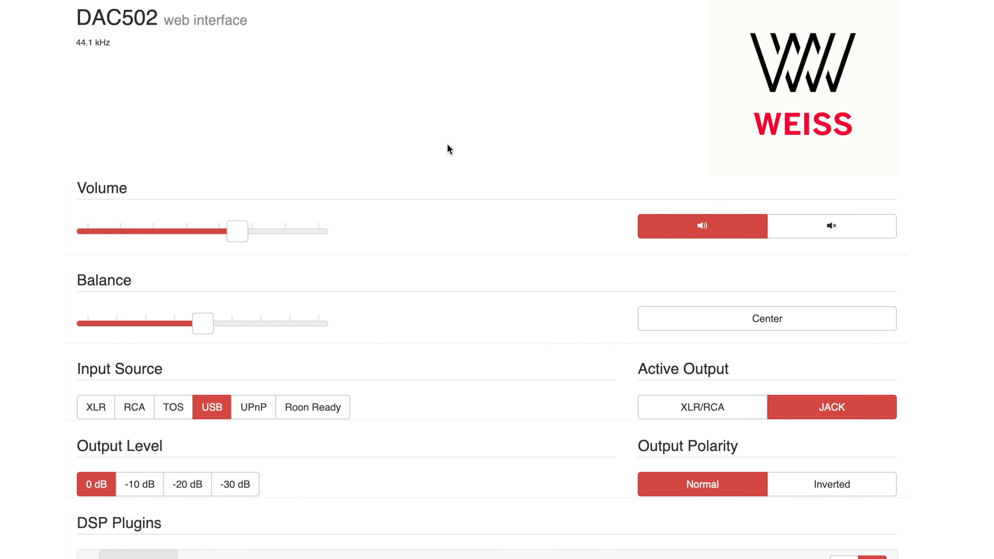
- Lower the playback volume by dragging the Volume slider to the left
{"action": "scroll", "scroll_direction": "down", "scroll_amount": 3}
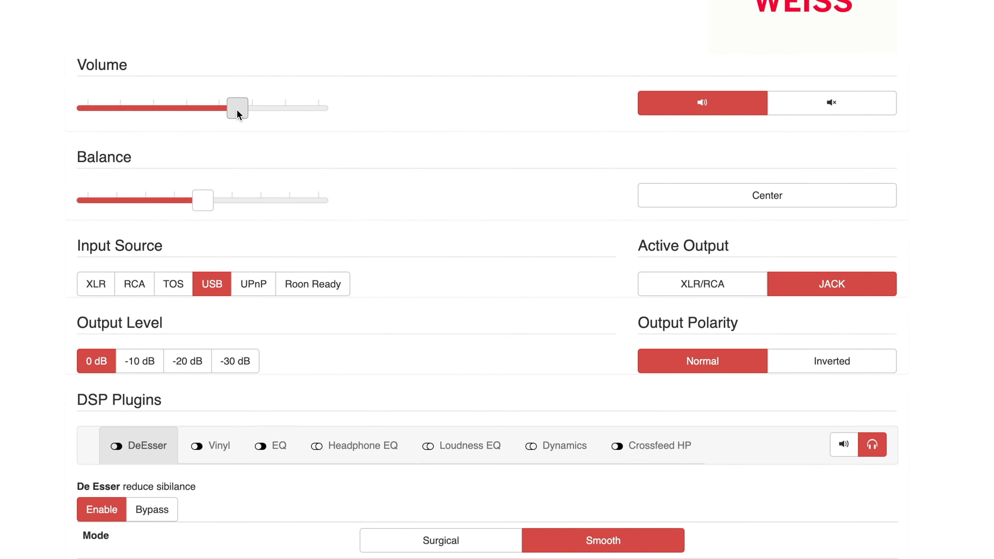
{"action": "left_click_drag", "start_coordinate": [237, 107], "coordinate": [191, 107]}
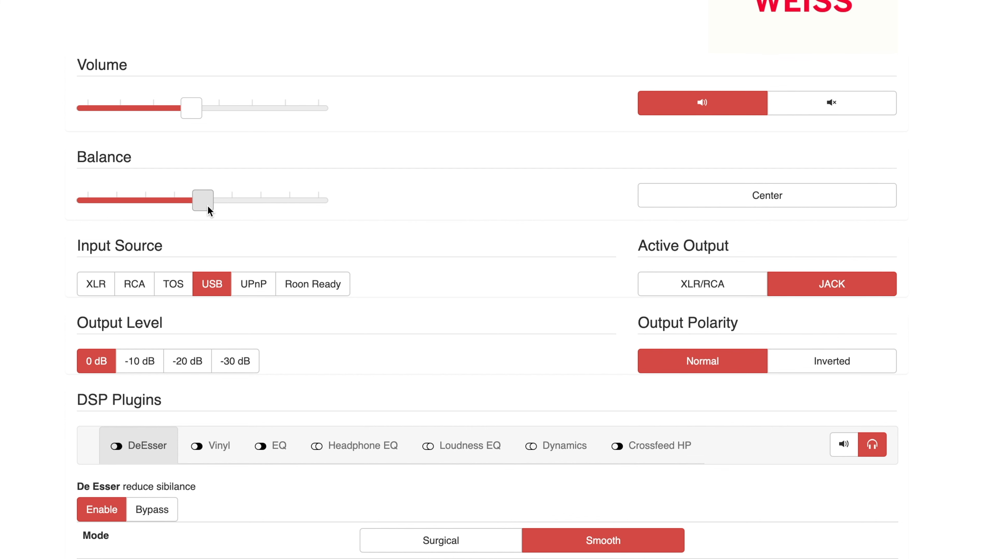
{"action": "left_click", "coordinate": [766, 194]}
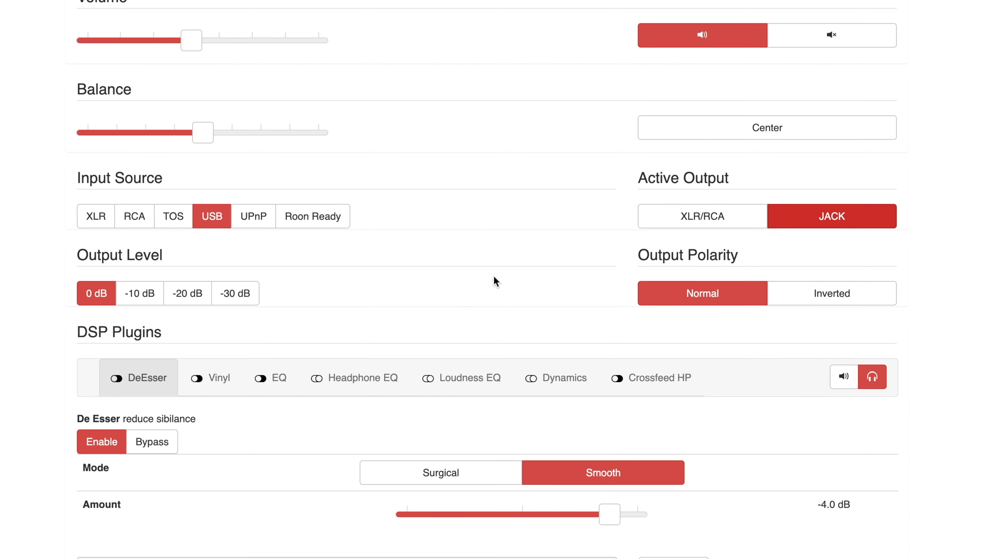
{"action": "scroll", "scroll_direction": "down", "scroll_amount": 3}
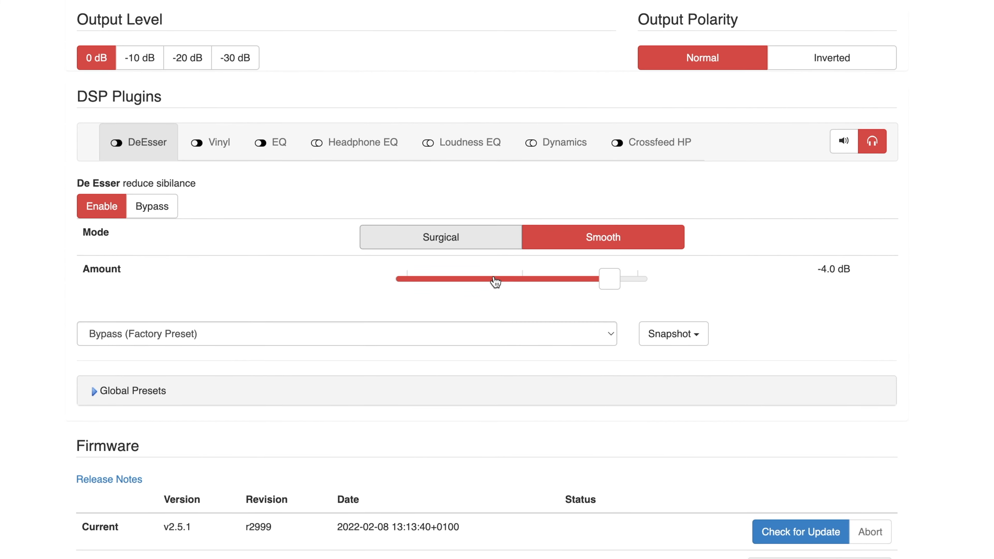
{"action": "scroll", "scroll_direction": "down", "scroll_amount": 3}
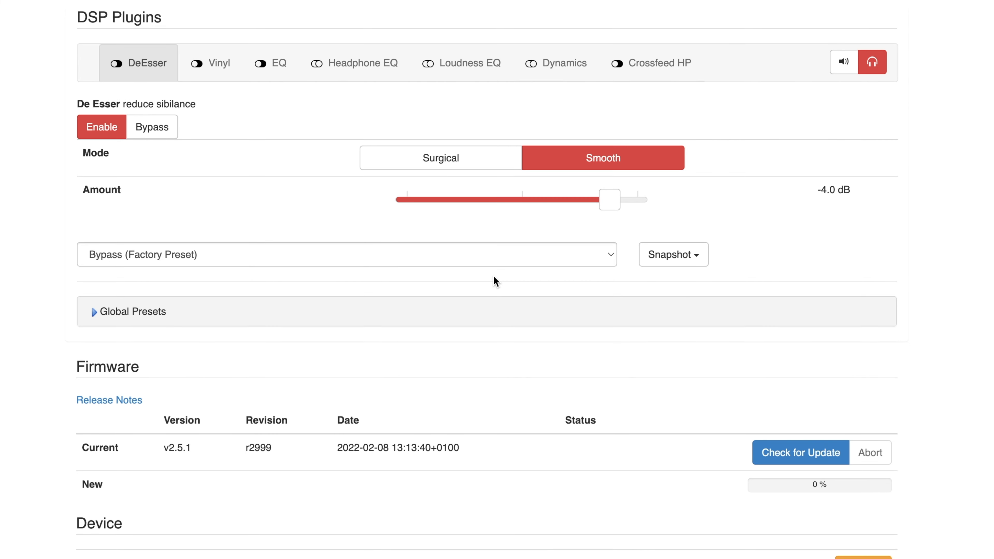
{"action": "mouse_move", "coordinate": [148, 66]}
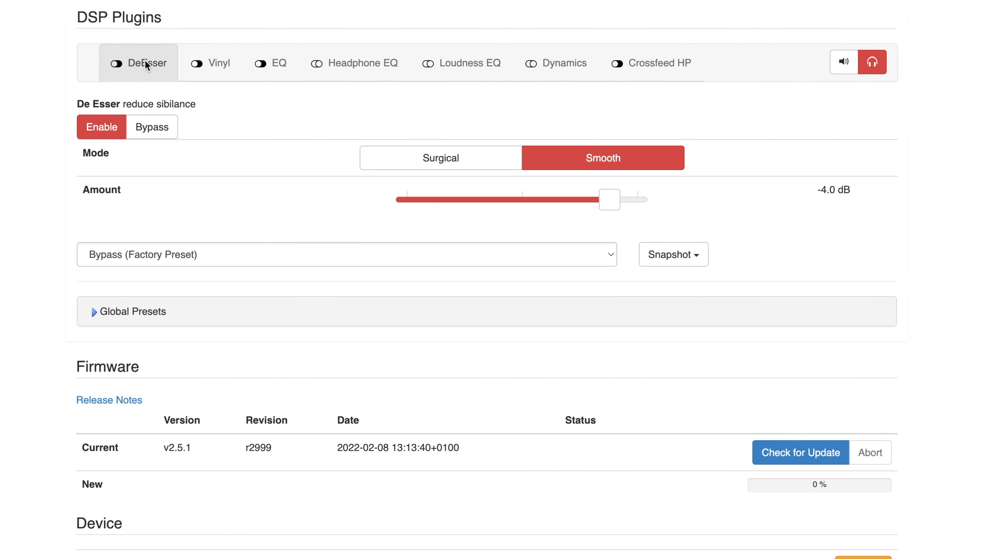
{"action": "mouse_move", "coordinate": [140, 74]}
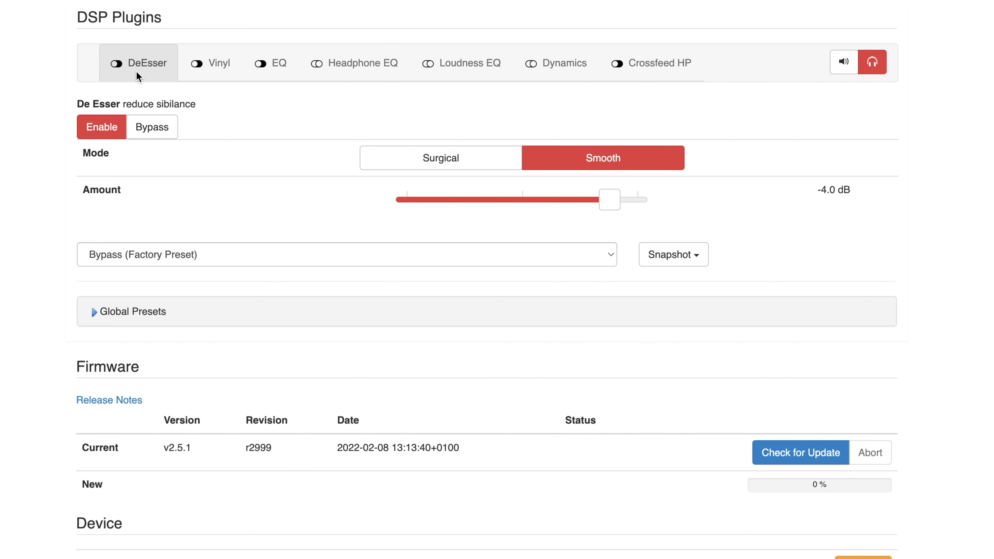
{"action": "mouse_move", "coordinate": [539, 204]}
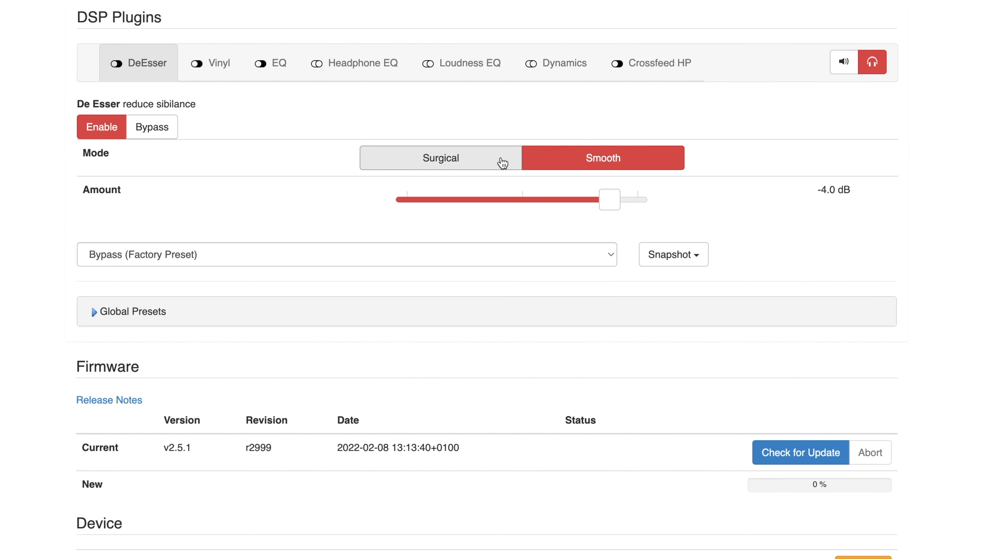
{"action": "left_click", "coordinate": [440, 158]}
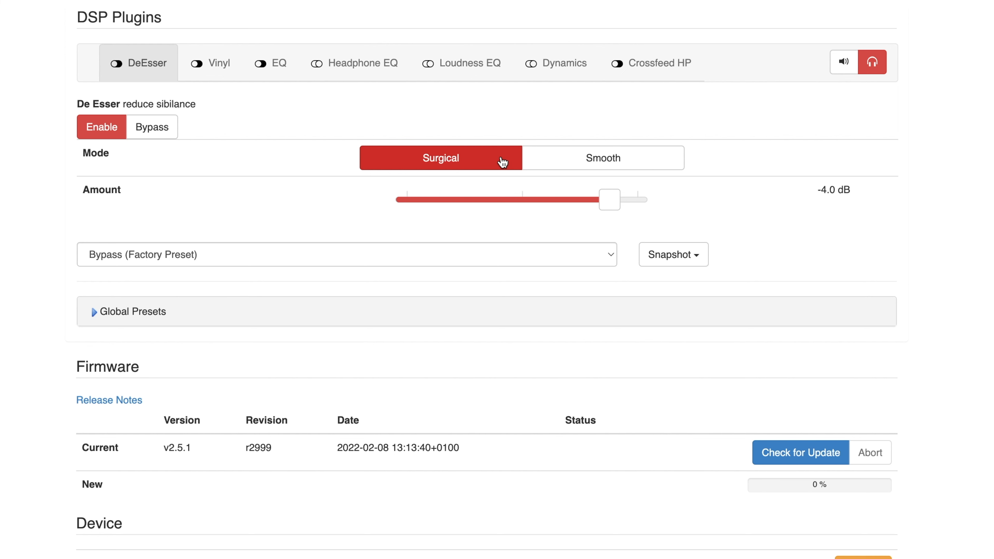
{"action": "left_click", "coordinate": [602, 158]}
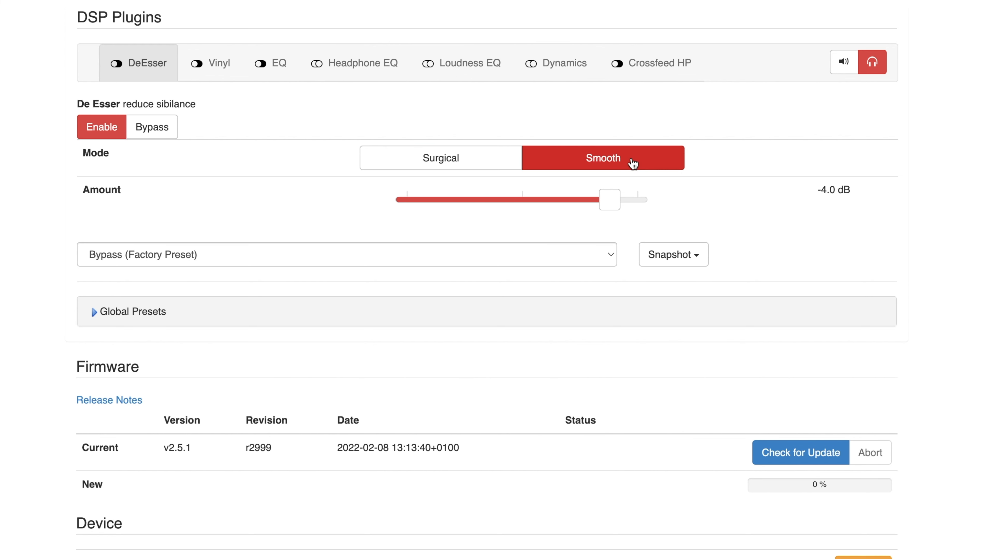
{"action": "mouse_move", "coordinate": [510, 119]}
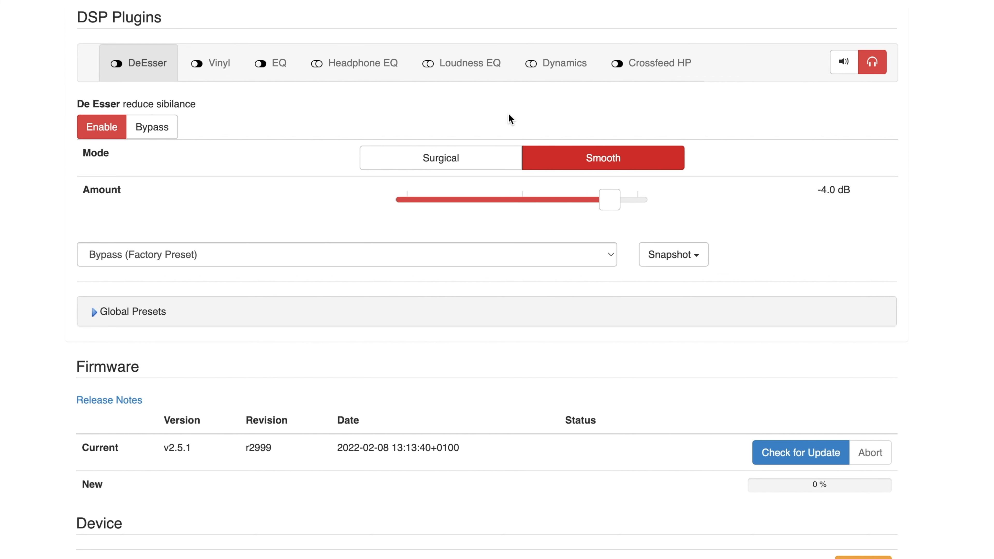
{"action": "left_click", "coordinate": [218, 63]}
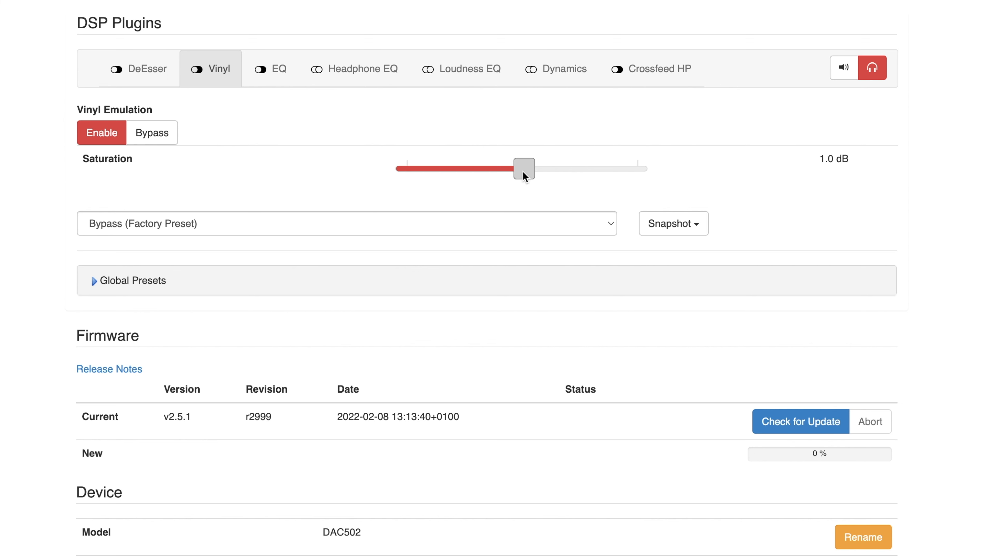
- Raise vinyl saturation to 6.5 dB, then return it to 1.0 dB
{"action": "left_click_drag", "start_coordinate": [523, 169], "coordinate": [573, 169]}
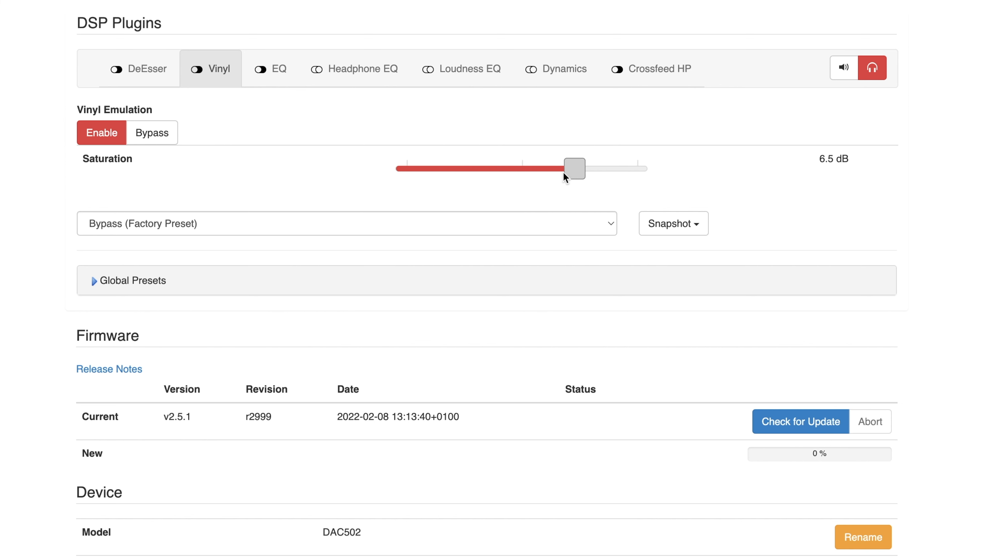
{"action": "left_click_drag", "start_coordinate": [573, 169], "coordinate": [525, 169]}
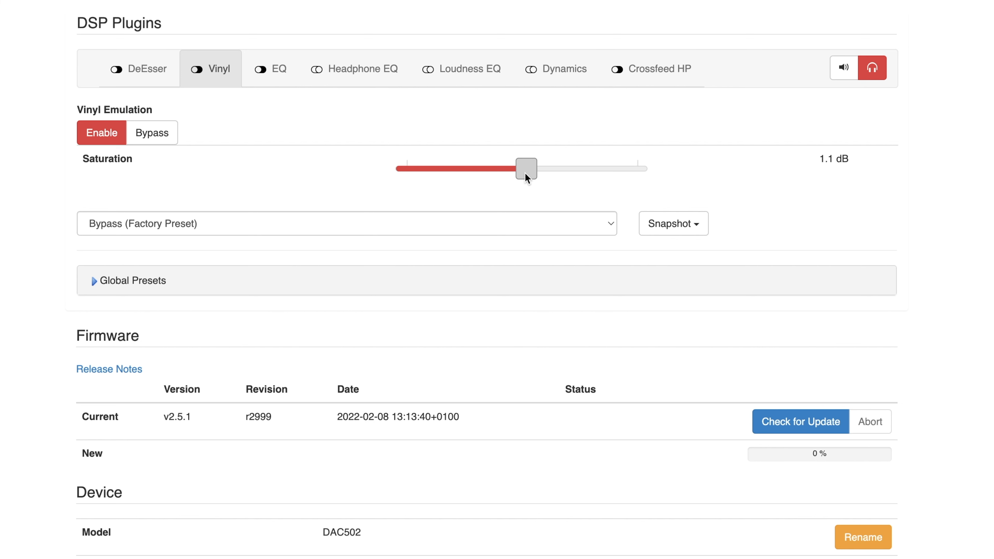
{"action": "left_click_drag", "start_coordinate": [525, 169], "coordinate": [523, 169]}
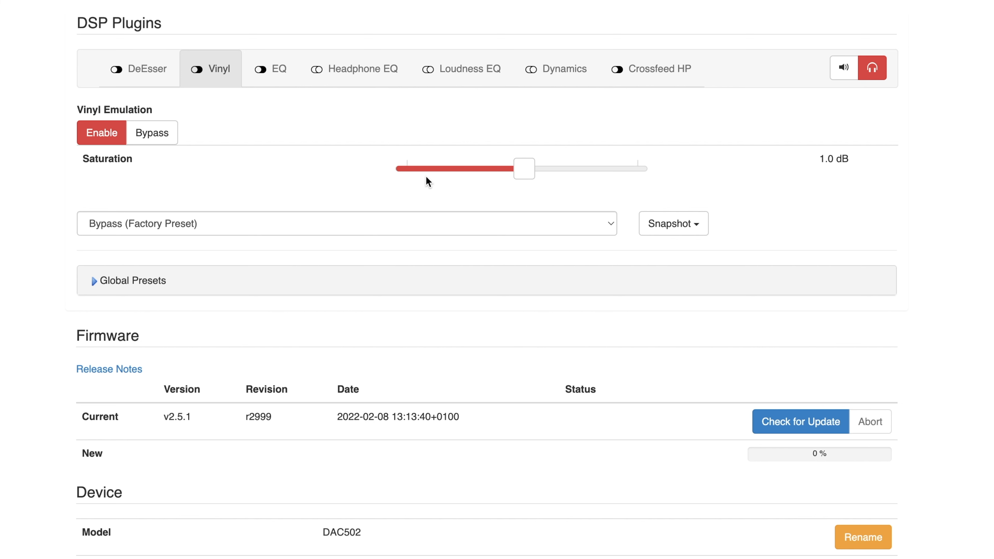
{"action": "mouse_move", "coordinate": [372, 172]}
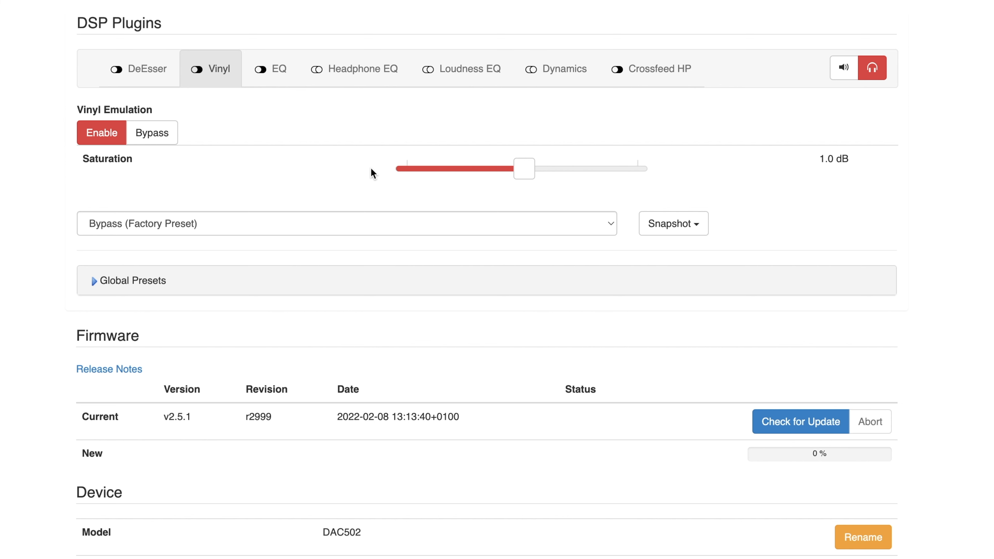
{"action": "mouse_move", "coordinate": [339, 128]}
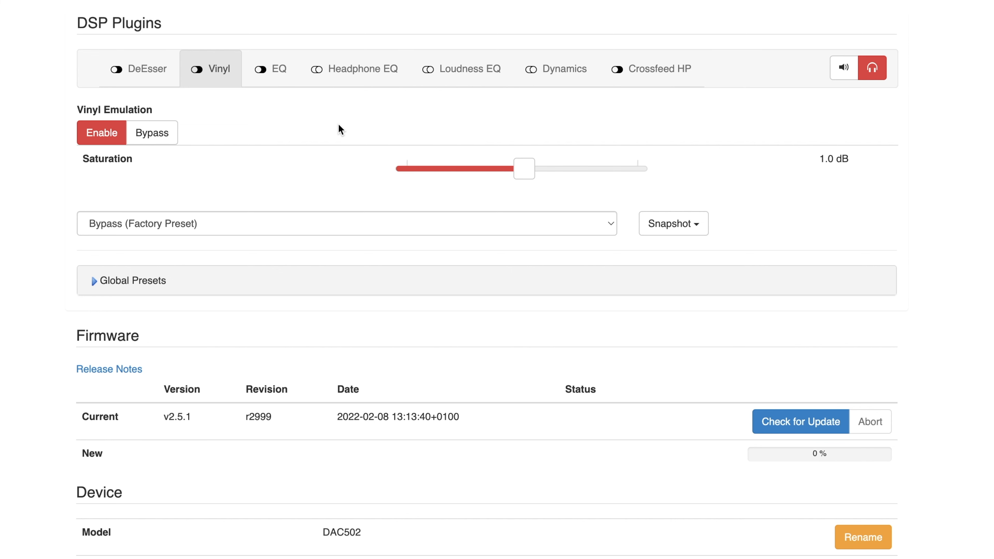
{"action": "mouse_move", "coordinate": [275, 68]}
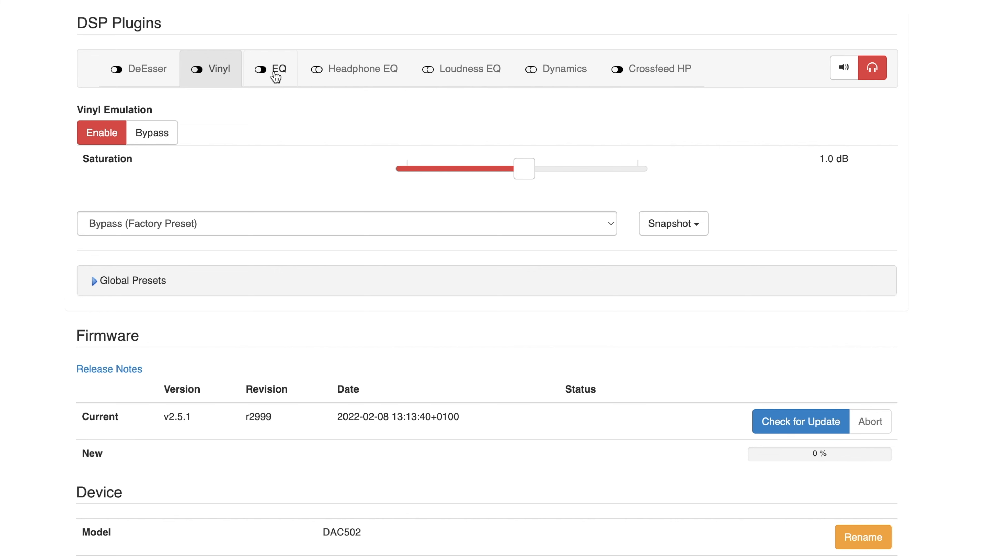
- Show the parametric EQ, bypass it briefly, then re-enable it
{"action": "left_click", "coordinate": [272, 68]}
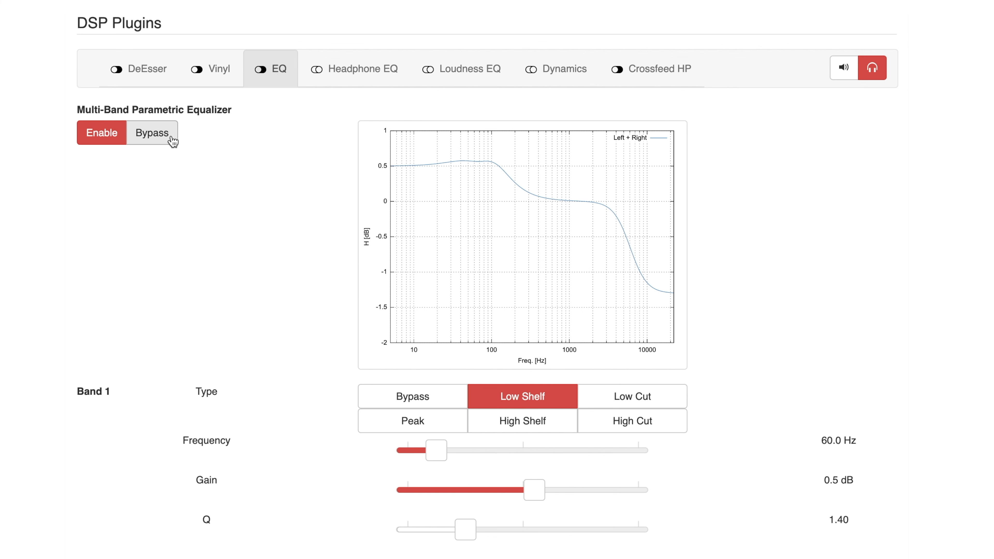
{"action": "mouse_move", "coordinate": [165, 141]}
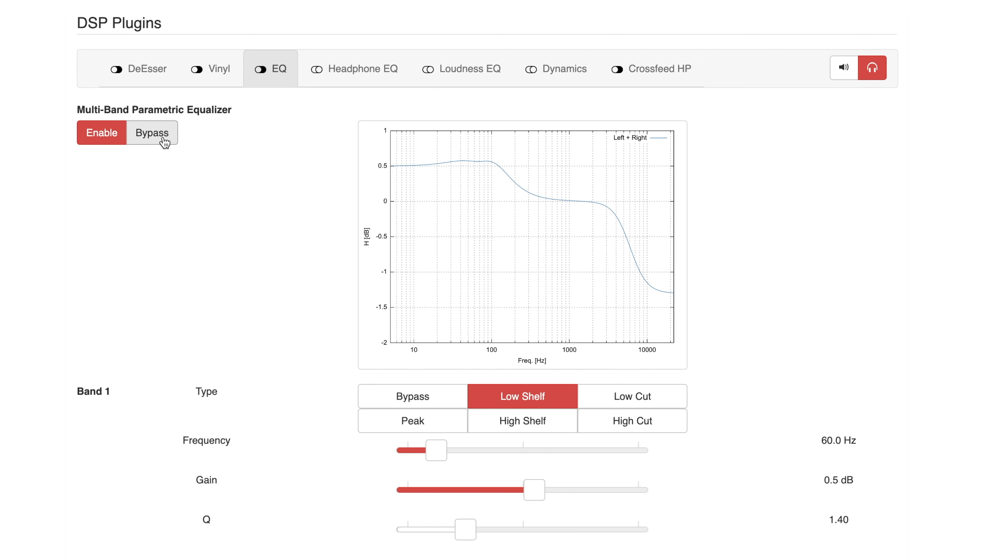
{"action": "left_click", "coordinate": [152, 133]}
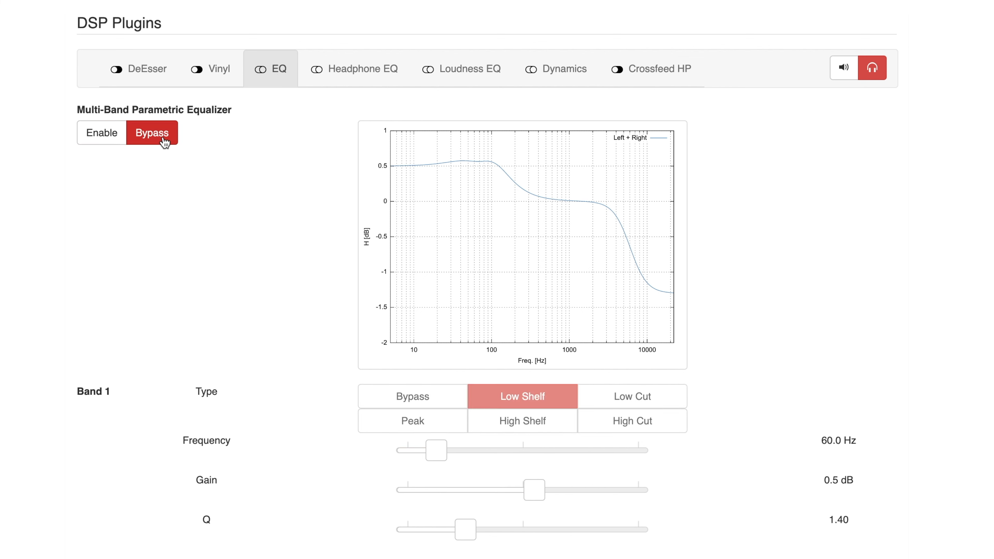
{"action": "mouse_move", "coordinate": [101, 133]}
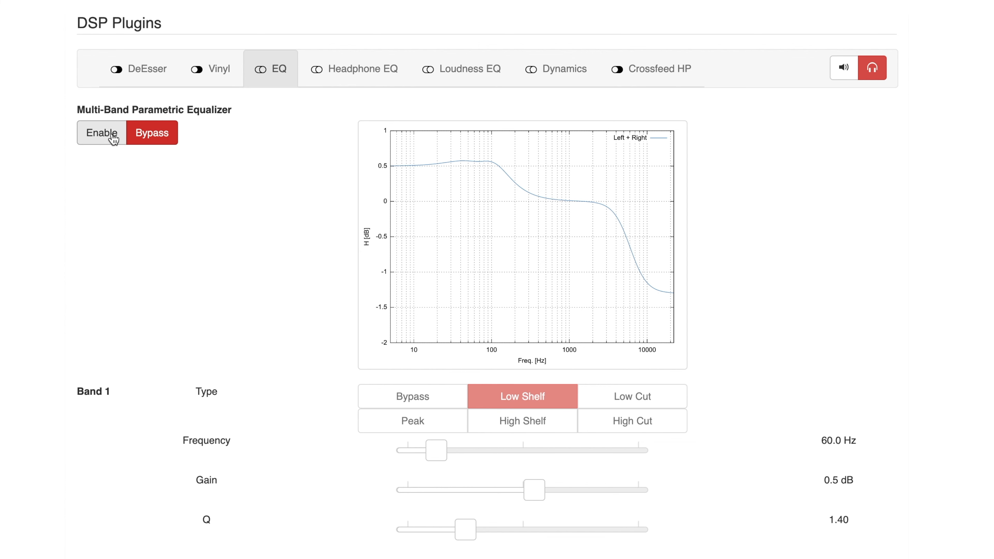
{"action": "left_click", "coordinate": [102, 133]}
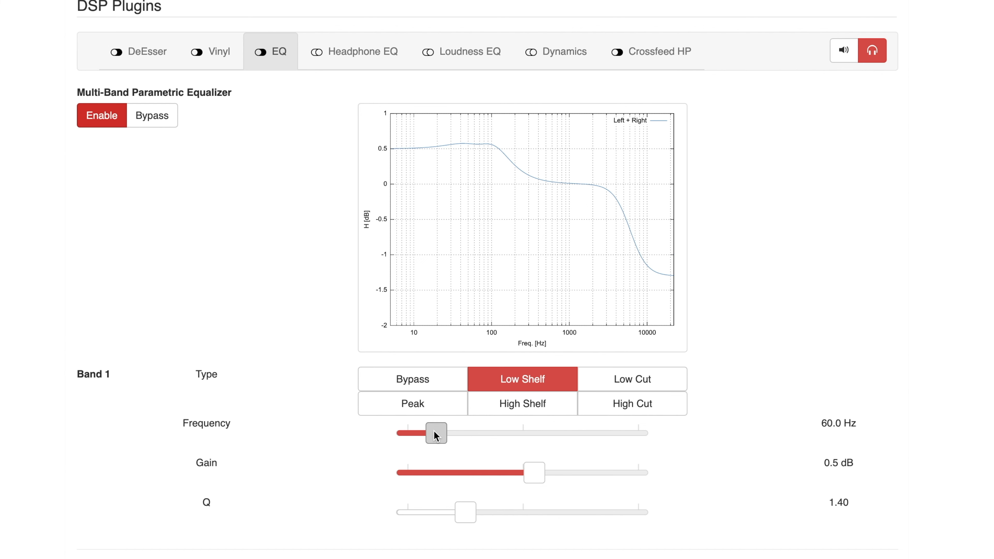
- Sweep Band 1's shelf frequency and settle it at 27.5 Hz
{"action": "left_click_drag", "start_coordinate": [434, 432], "coordinate": [494, 433]}
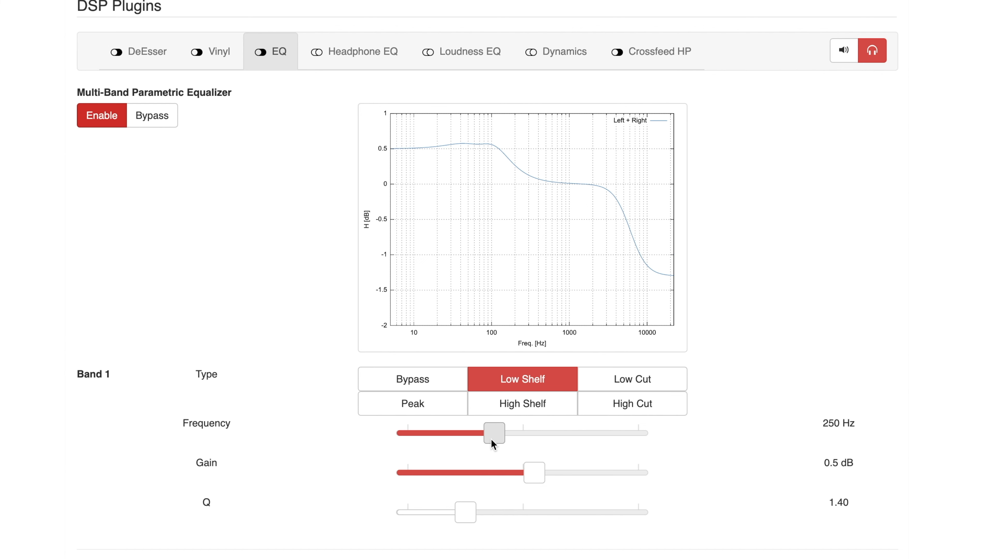
{"action": "left_click_drag", "start_coordinate": [493, 433], "coordinate": [458, 432]}
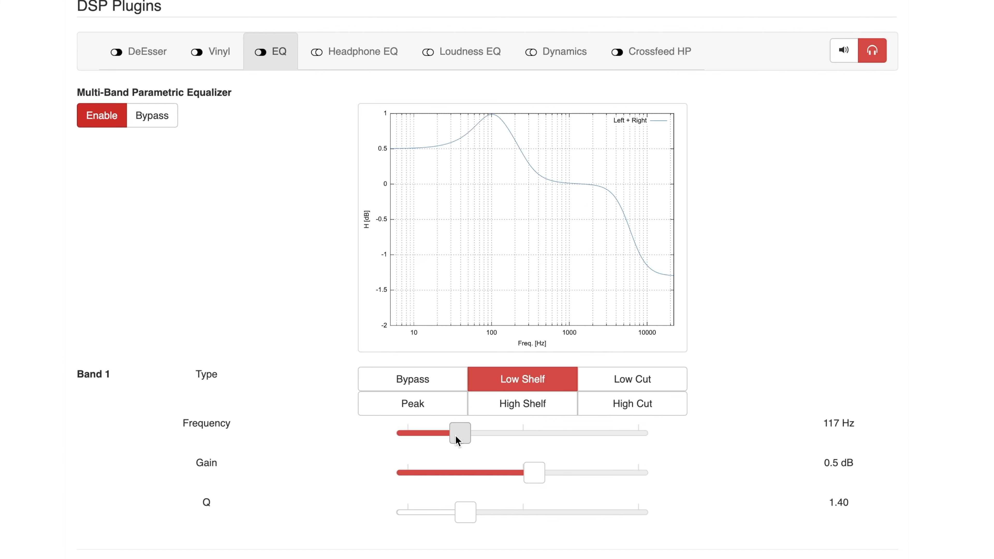
{"action": "left_click_drag", "start_coordinate": [458, 432], "coordinate": [435, 433]}
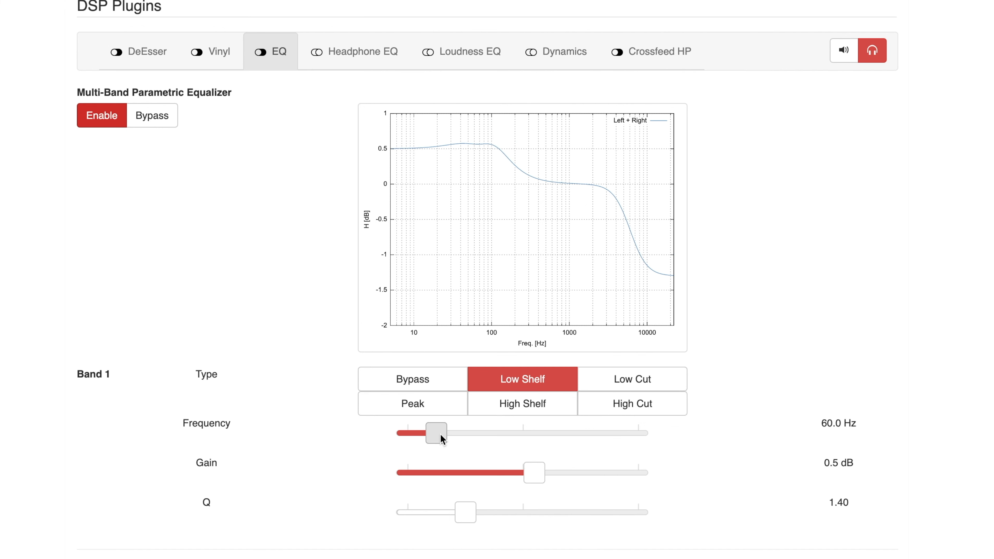
{"action": "mouse_move", "coordinate": [436, 435]}
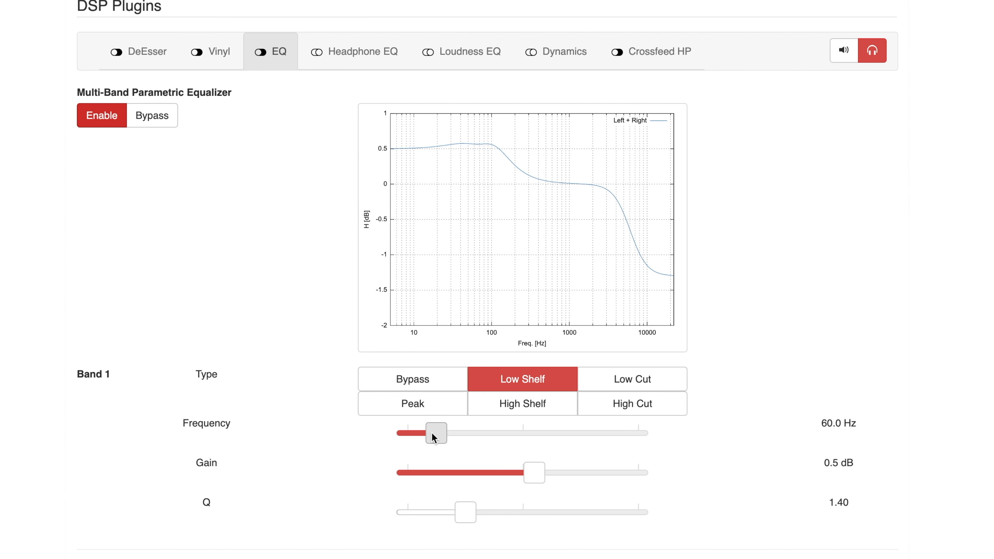
{"action": "left_click_drag", "start_coordinate": [436, 433], "coordinate": [475, 433]}
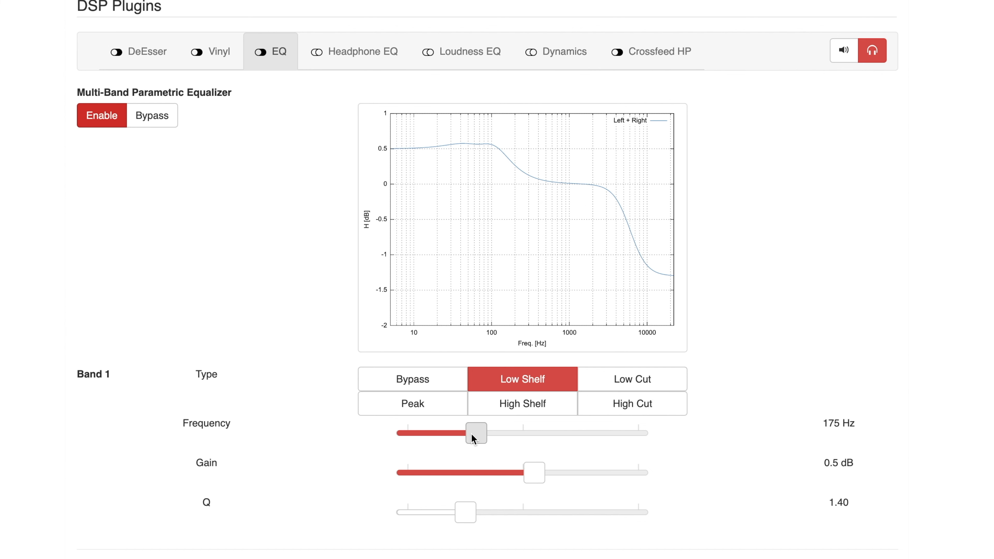
{"action": "left_click_drag", "start_coordinate": [476, 432], "coordinate": [417, 433]}
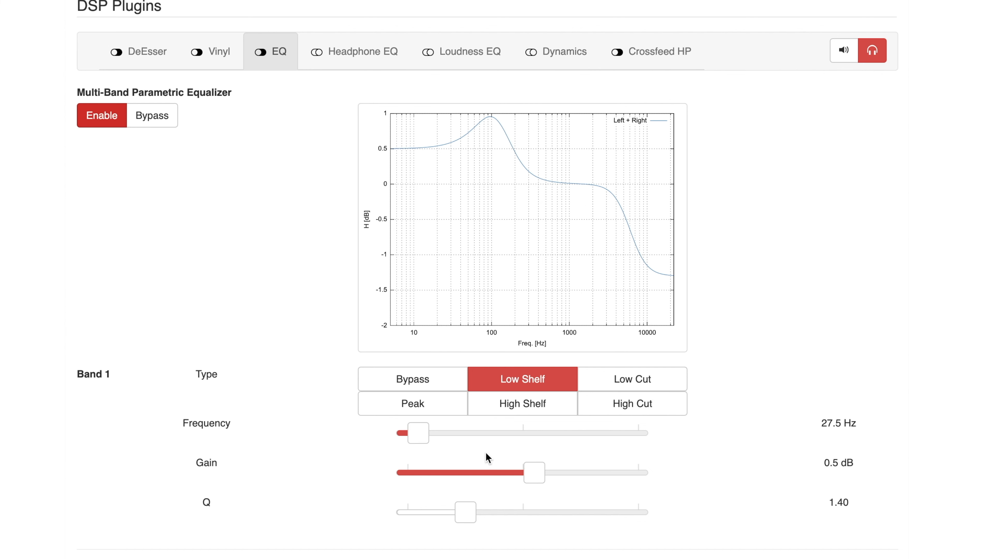
- Set Band 1's shelf gain to +0.8 dB and review the remaining bands
{"action": "left_click_drag", "start_coordinate": [533, 472], "coordinate": [475, 472]}
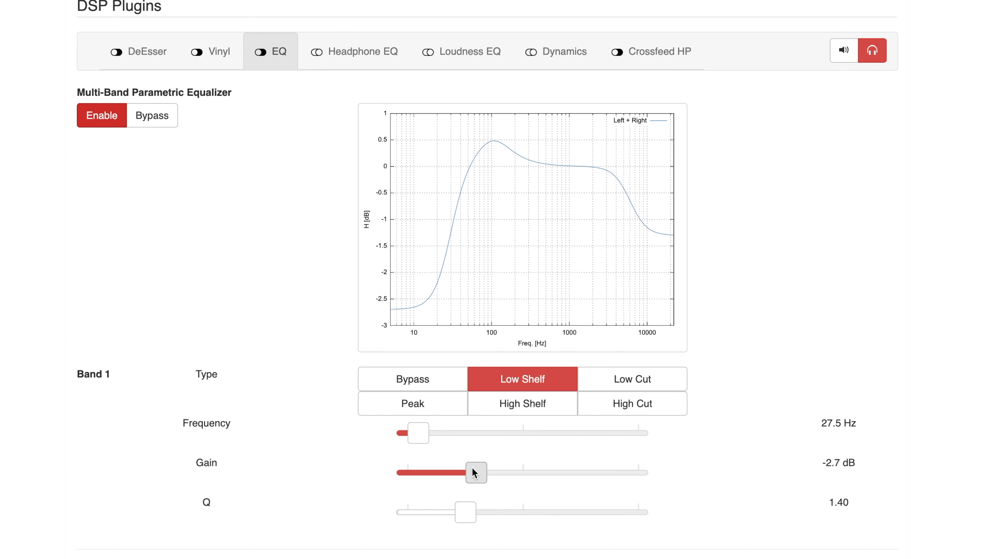
{"action": "left_click_drag", "start_coordinate": [476, 472], "coordinate": [537, 472]}
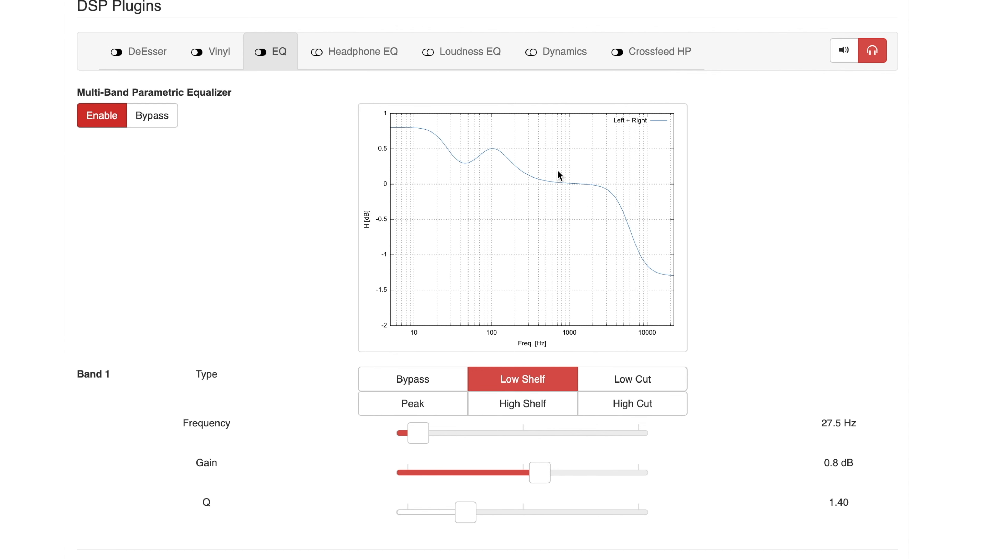
{"action": "mouse_move", "coordinate": [462, 211]}
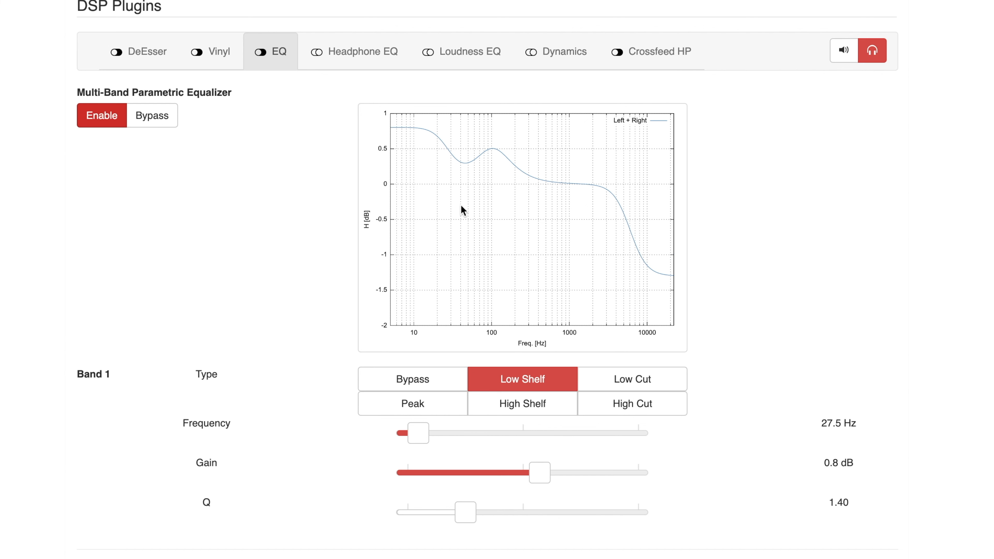
{"action": "mouse_move", "coordinate": [430, 137]}
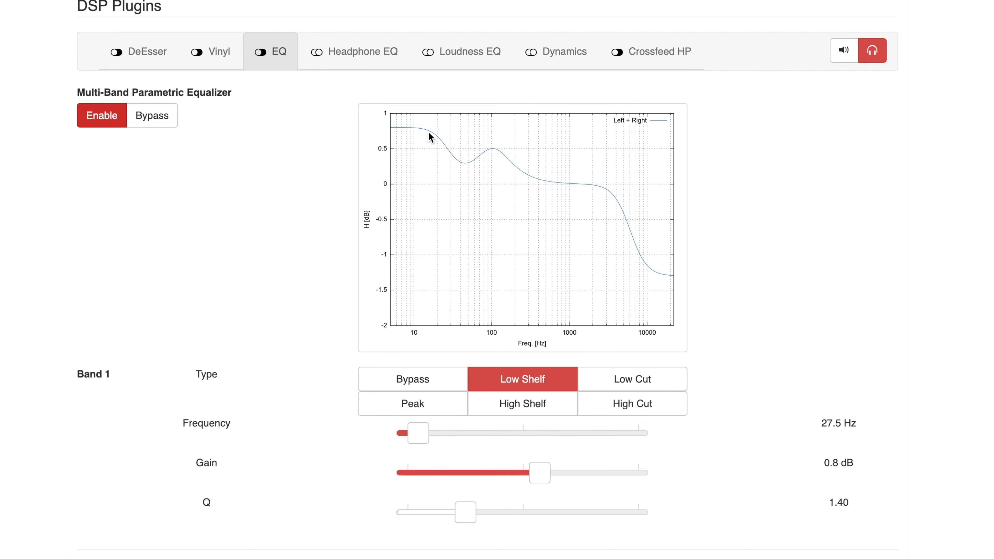
{"action": "mouse_move", "coordinate": [483, 184]}
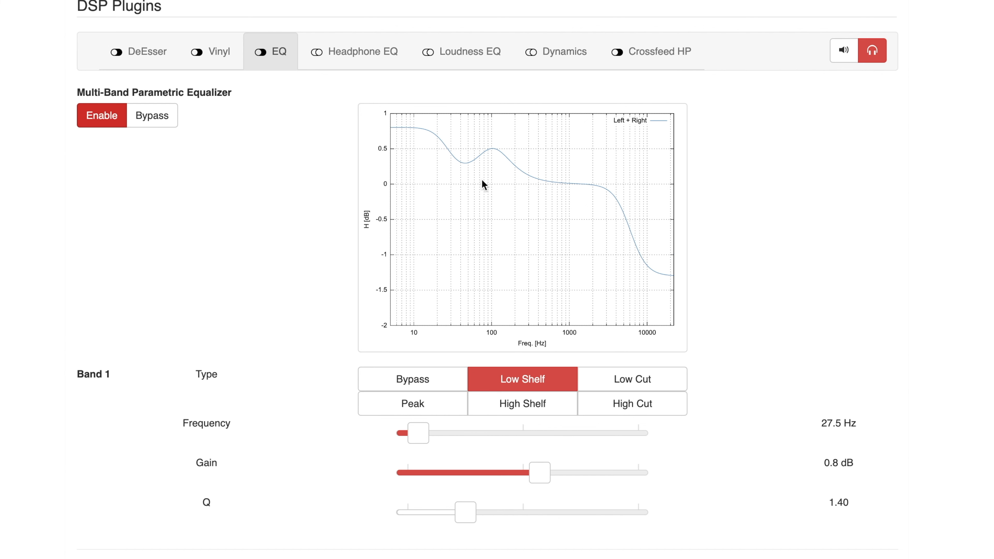
{"action": "mouse_move", "coordinate": [407, 121]}
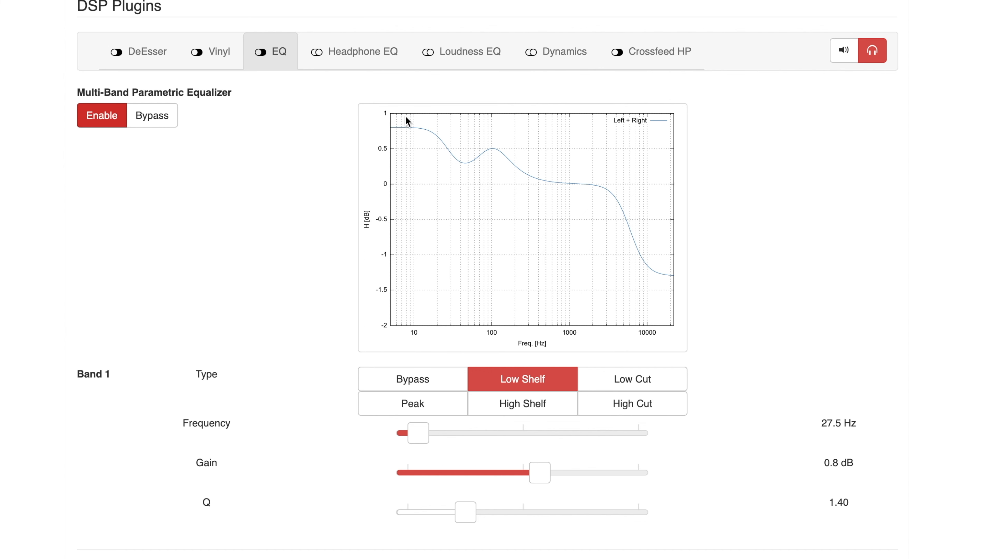
{"action": "mouse_move", "coordinate": [430, 129]}
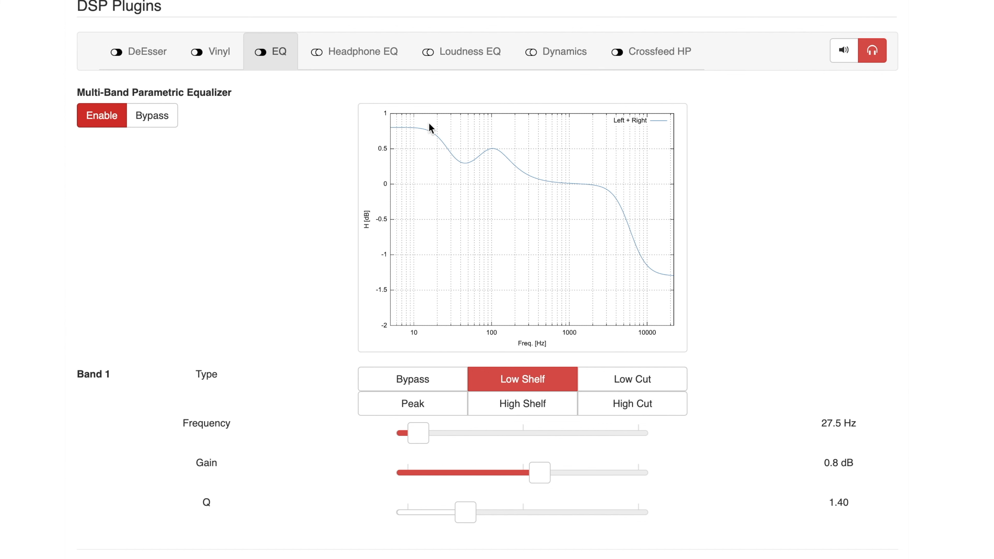
{"action": "mouse_move", "coordinate": [653, 269]}
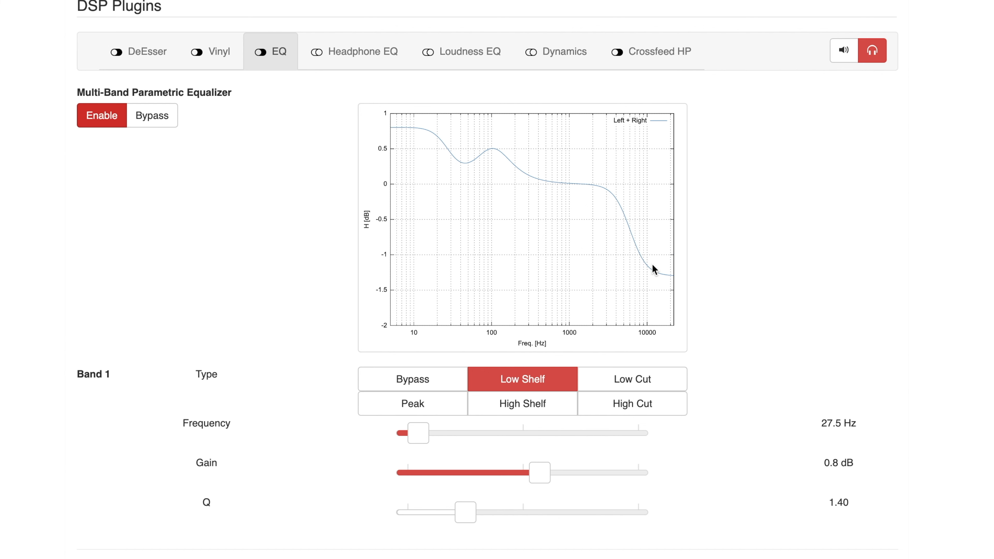
{"action": "mouse_move", "coordinate": [671, 281]}
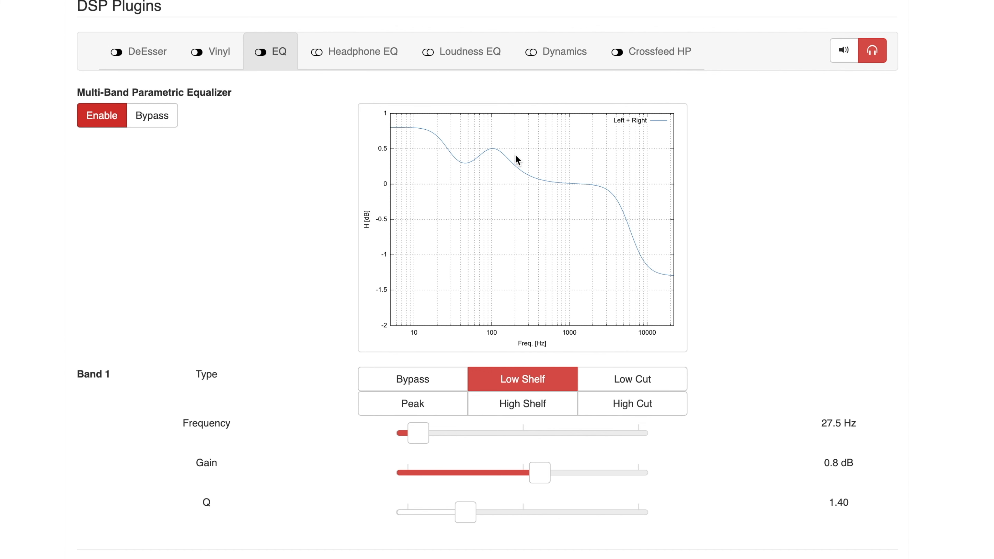
{"action": "mouse_move", "coordinate": [483, 147]}
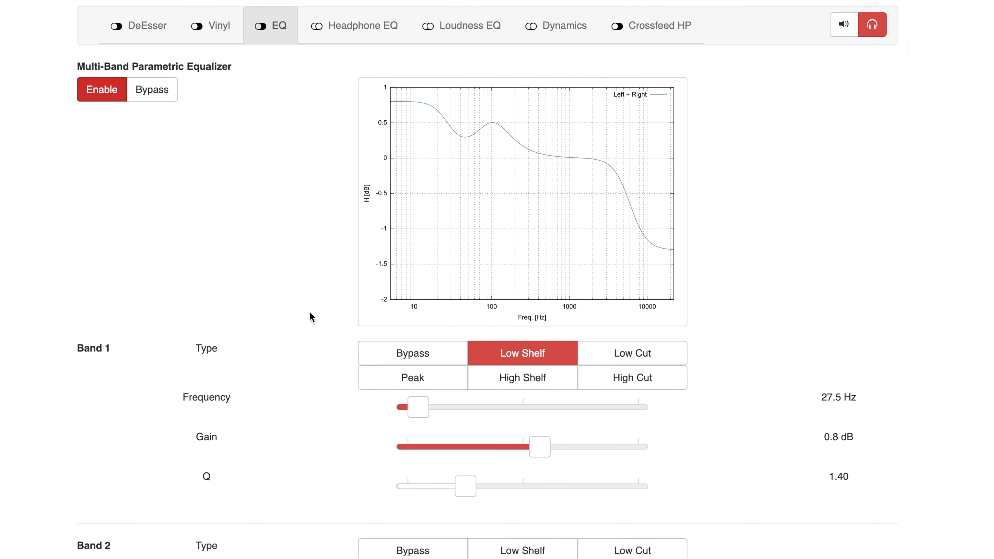
{"action": "scroll", "scroll_direction": "down", "scroll_amount": 3}
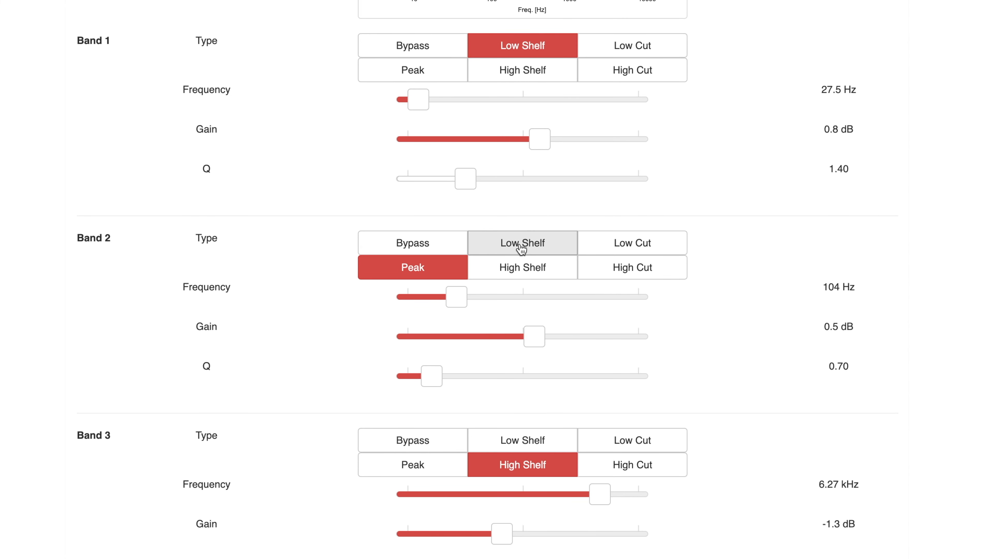
{"action": "scroll", "scroll_direction": "down", "scroll_amount": 3}
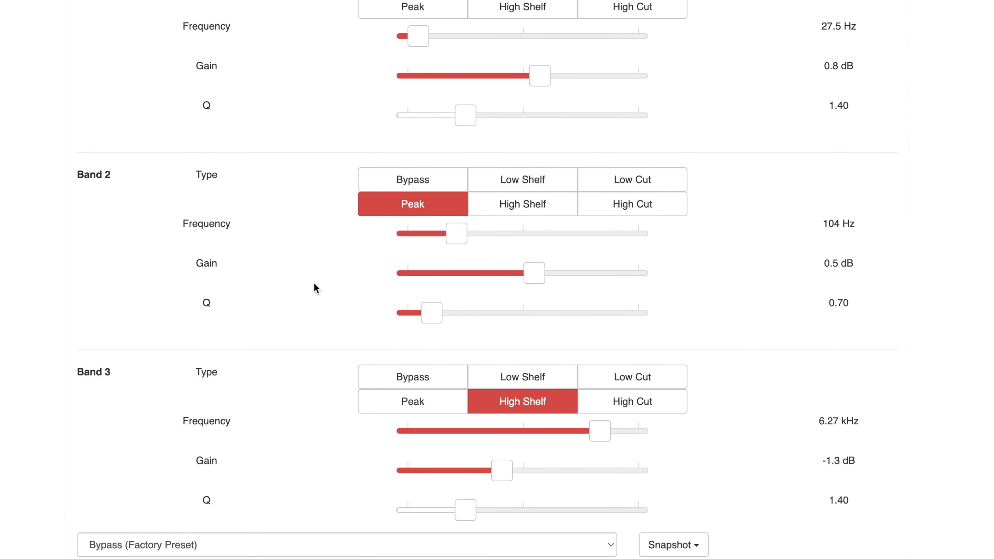
{"action": "scroll", "scroll_direction": "down", "scroll_amount": 3}
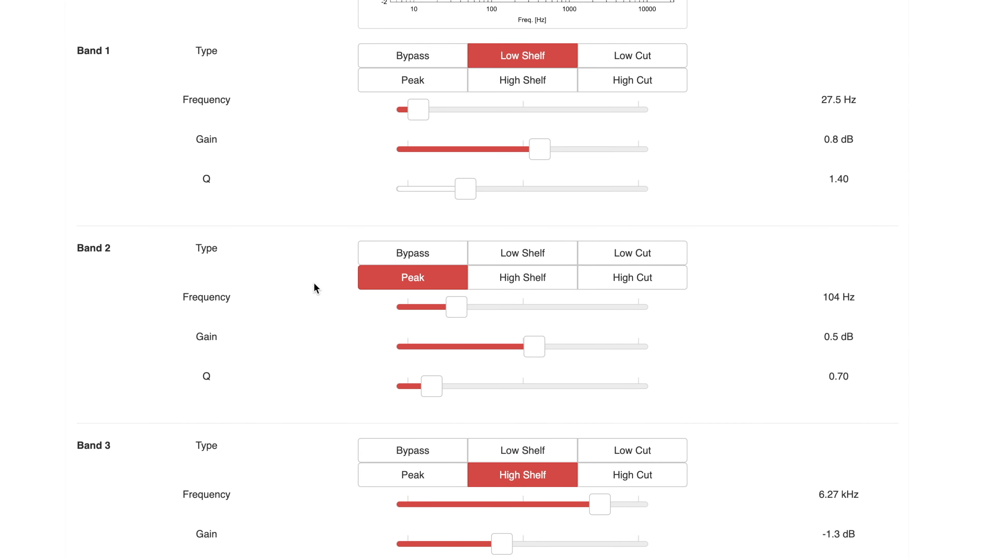
{"action": "mouse_move", "coordinate": [454, 538]}
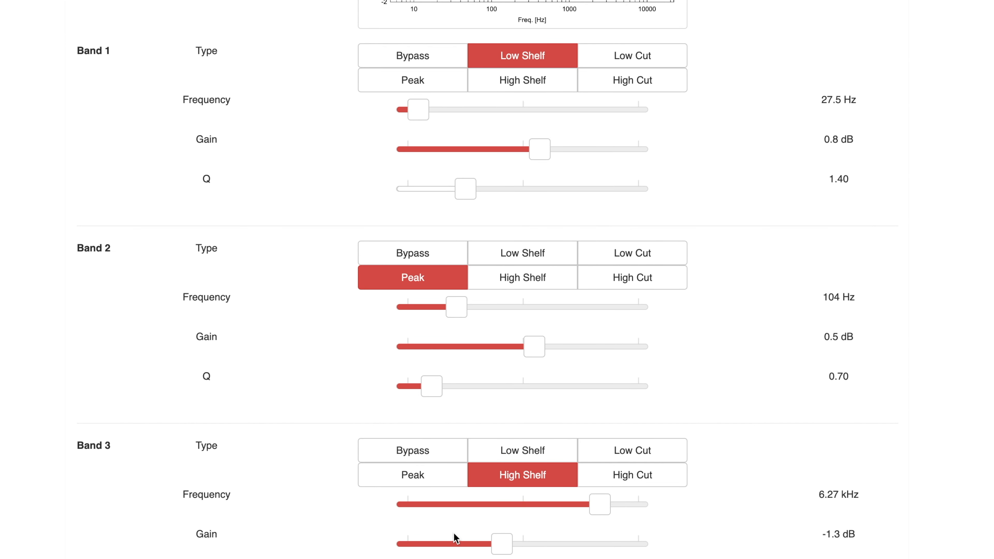
{"action": "mouse_move", "coordinate": [358, 552]}
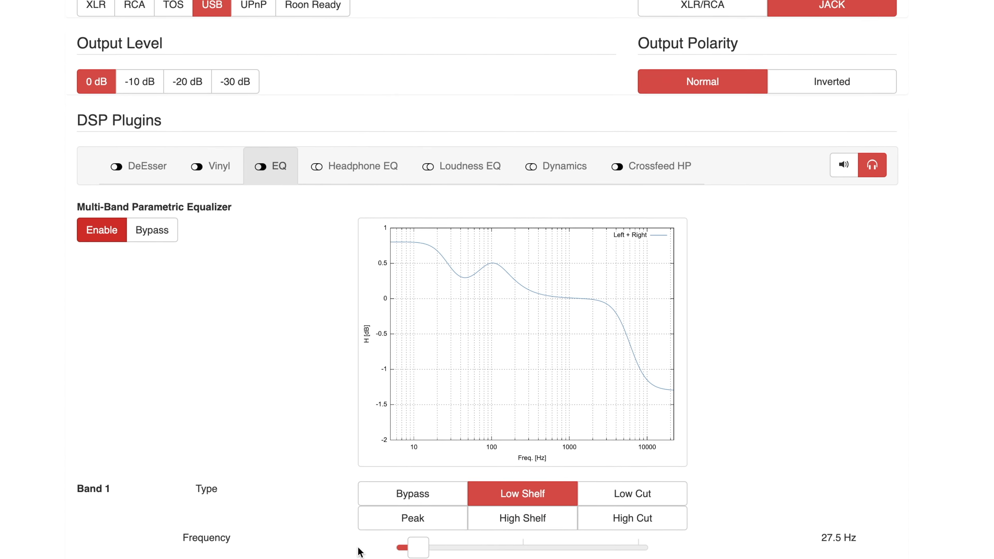
- Show the Headphone EQ plugin and enable headphone equalization
{"action": "left_click", "coordinate": [361, 166]}
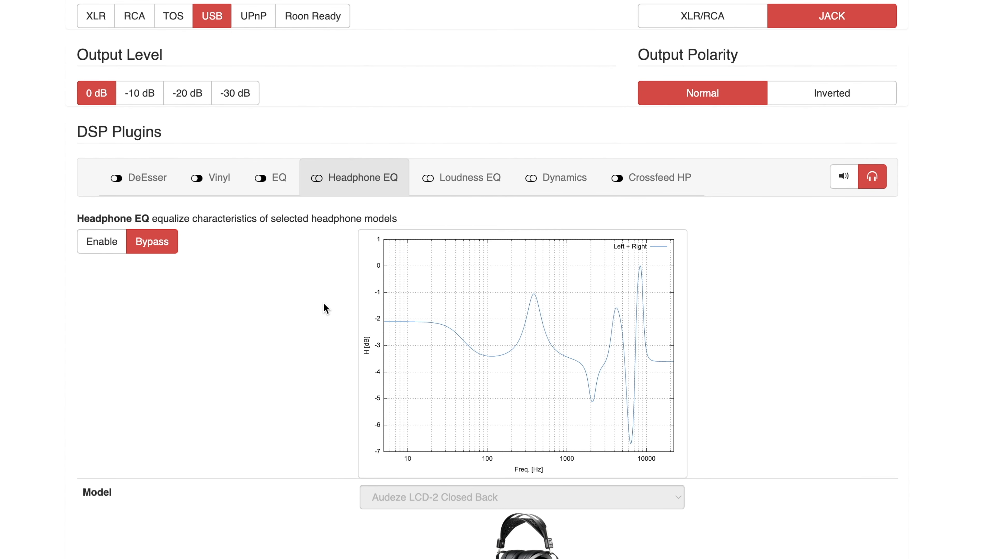
{"action": "scroll", "scroll_direction": "down", "scroll_amount": 3}
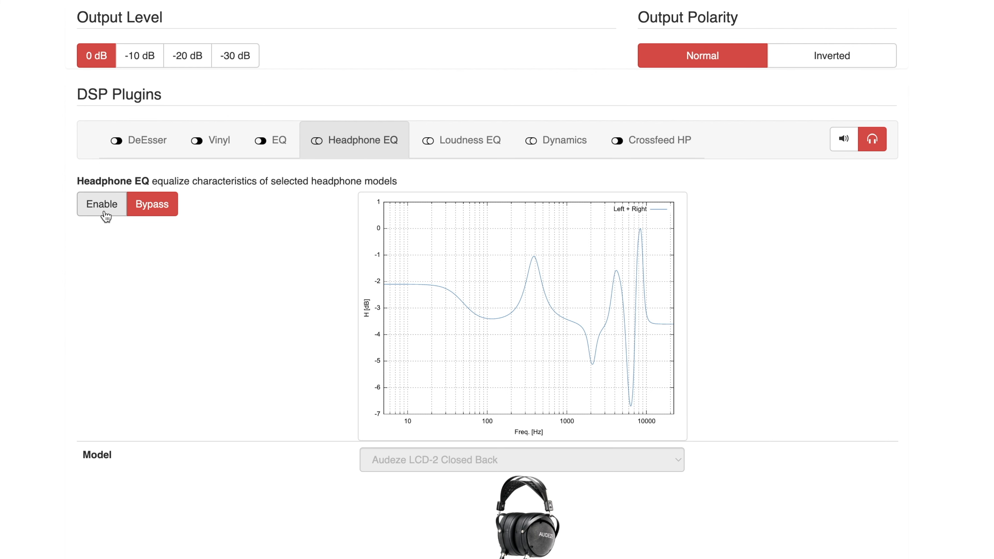
{"action": "left_click", "coordinate": [101, 204]}
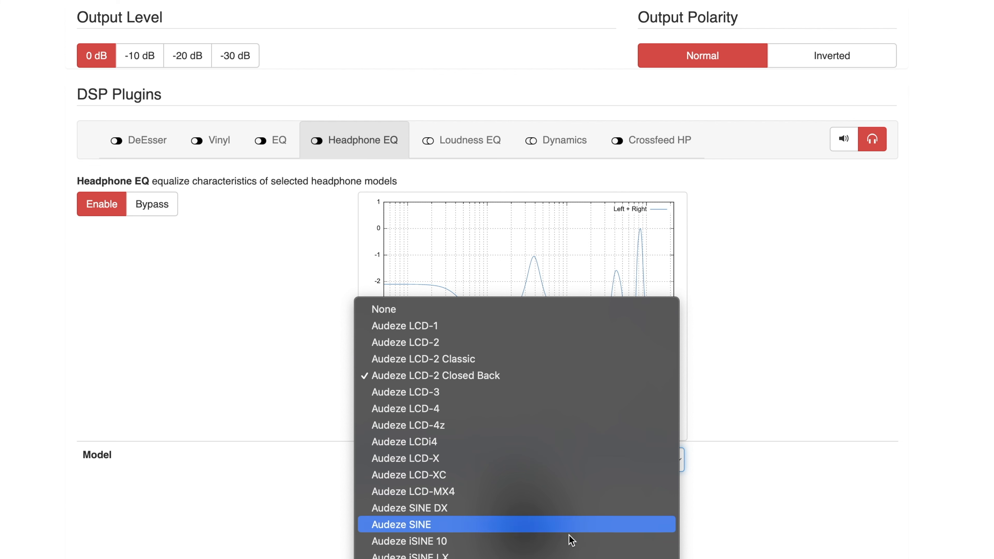
{"action": "mouse_move", "coordinate": [513, 409]}
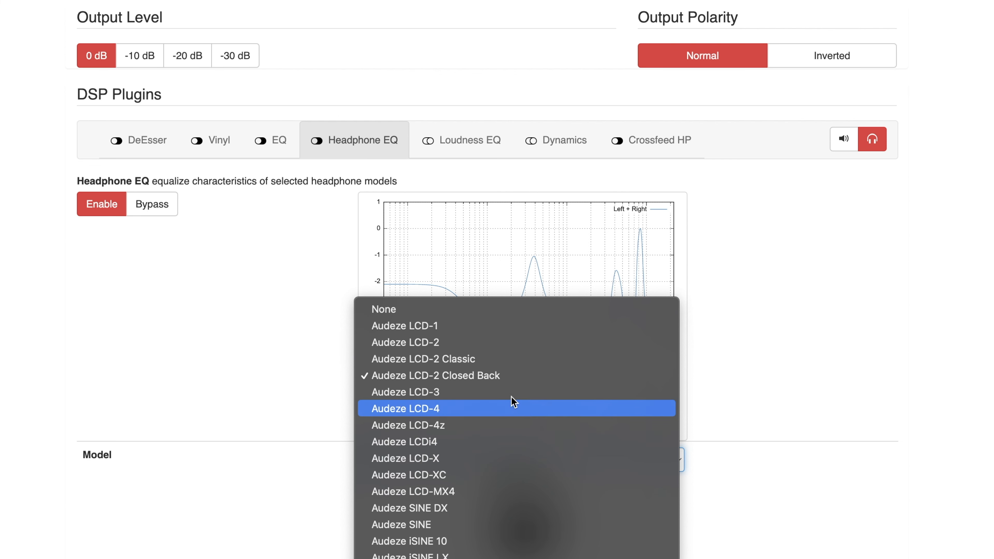
{"action": "mouse_move", "coordinate": [510, 355]}
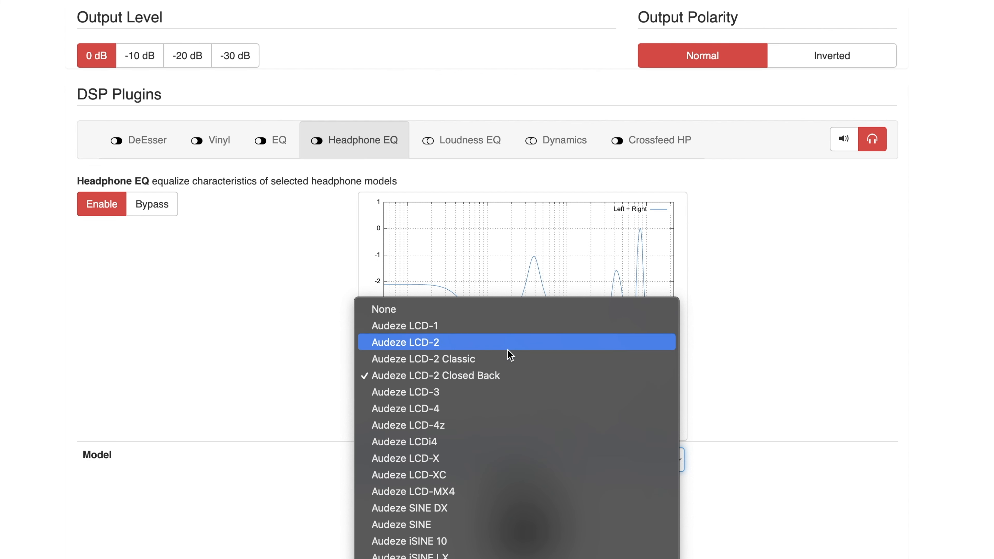
- Enable the Loudness EQ and keep its listening level at 60 dB
{"action": "left_click", "coordinate": [471, 140]}
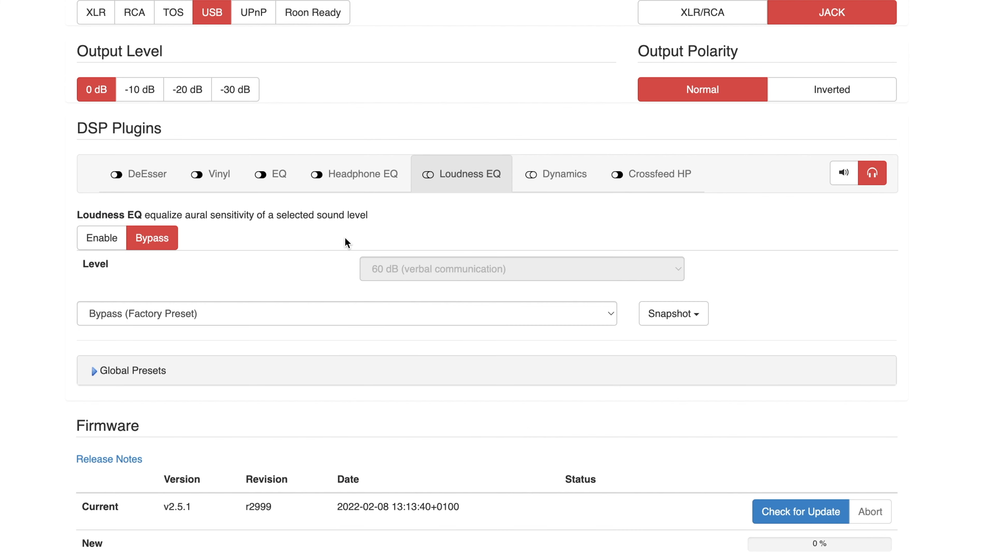
{"action": "mouse_move", "coordinate": [316, 255]}
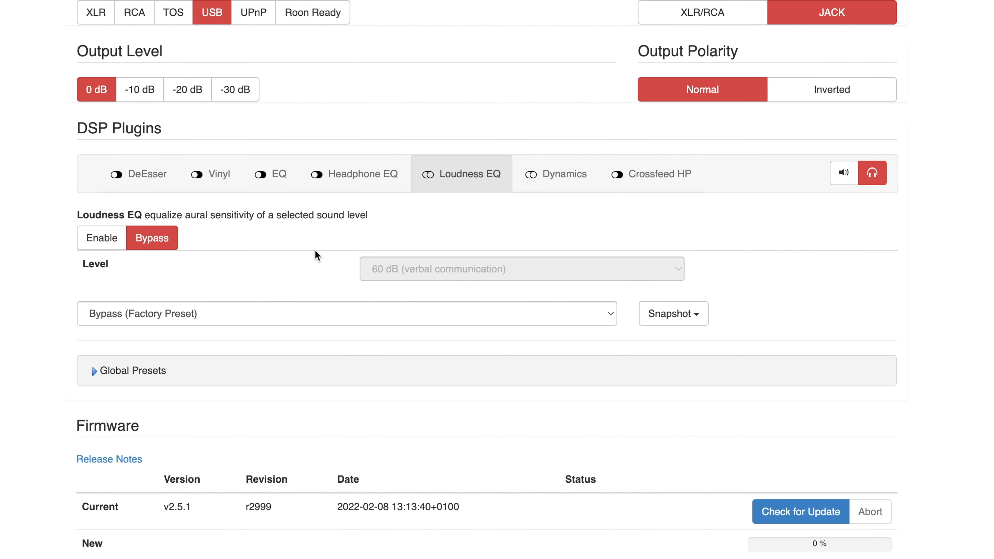
{"action": "mouse_move", "coordinate": [301, 263]}
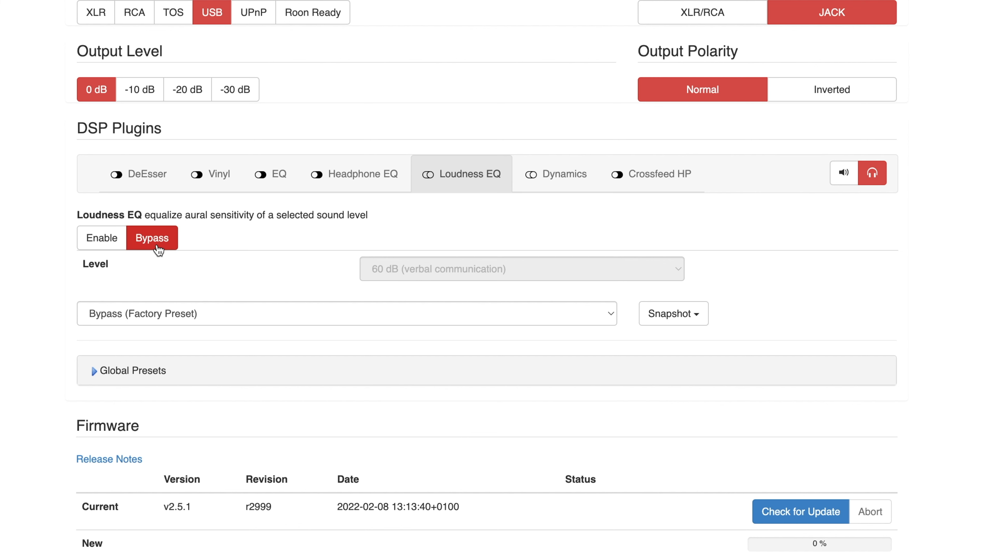
{"action": "left_click", "coordinate": [101, 238]}
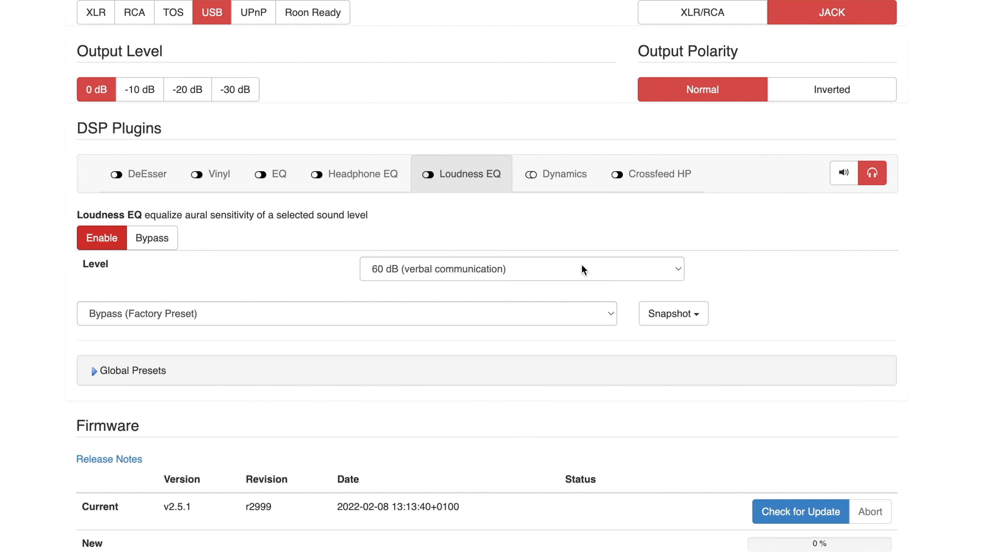
{"action": "mouse_move", "coordinate": [682, 277]}
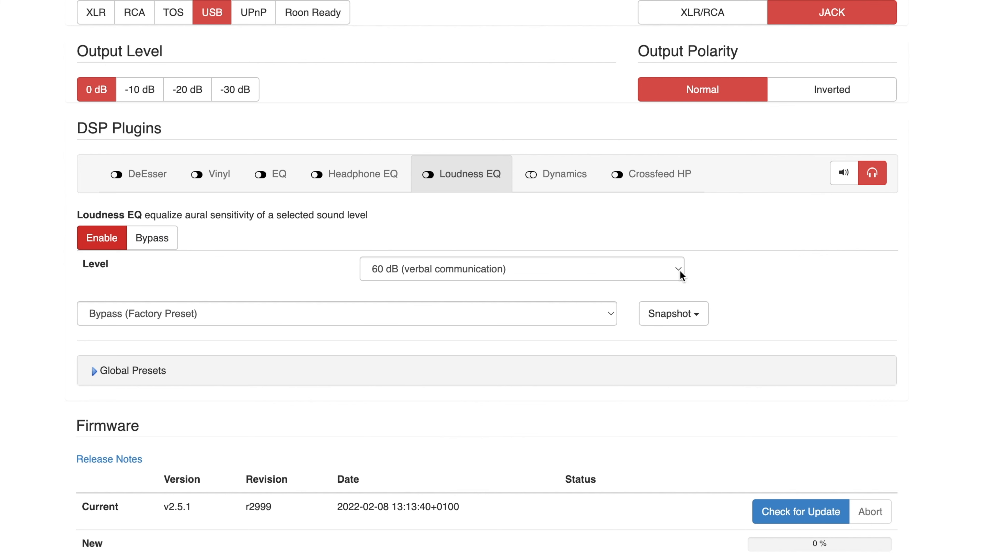
{"action": "left_click", "coordinate": [521, 269]}
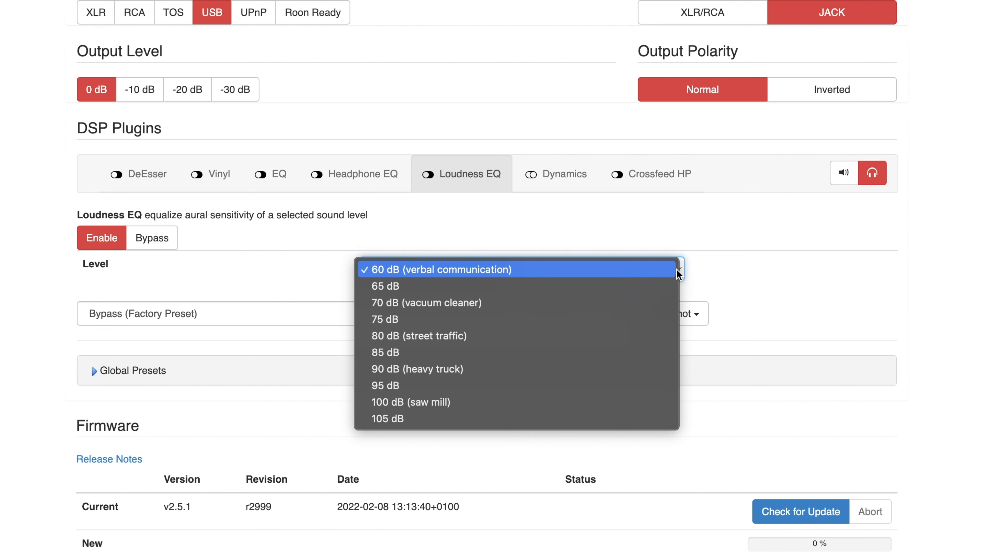
{"action": "mouse_move", "coordinate": [649, 302]}
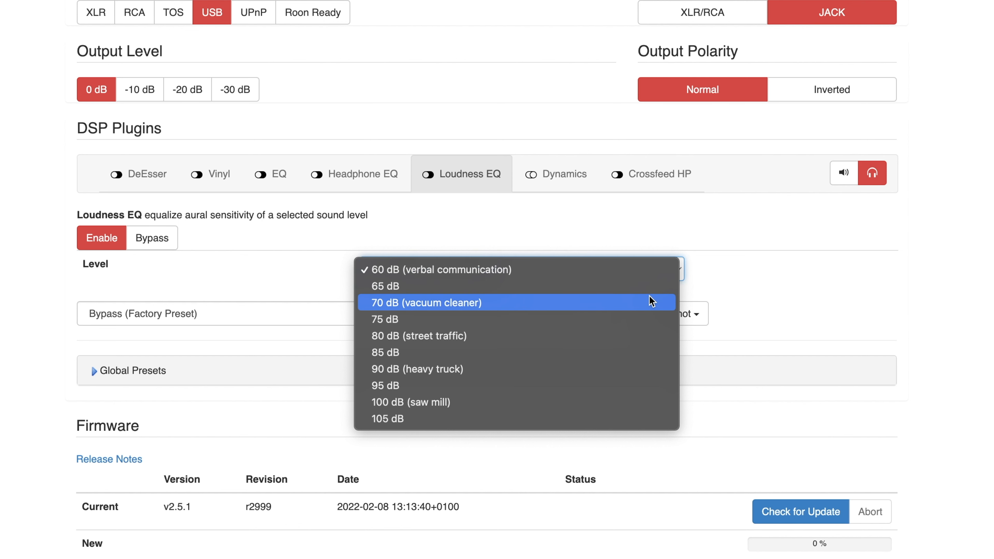
{"action": "mouse_move", "coordinate": [631, 336]}
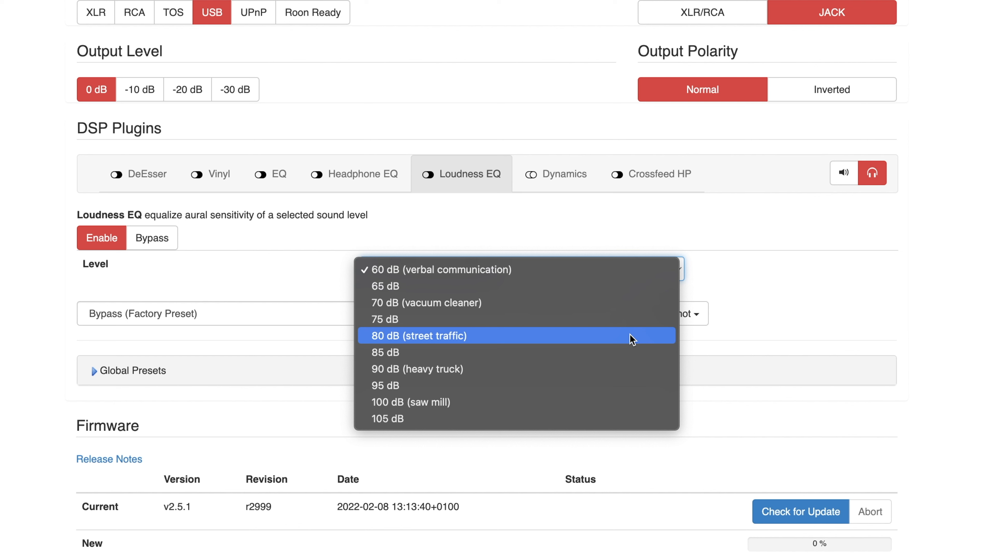
{"action": "mouse_move", "coordinate": [615, 401]}
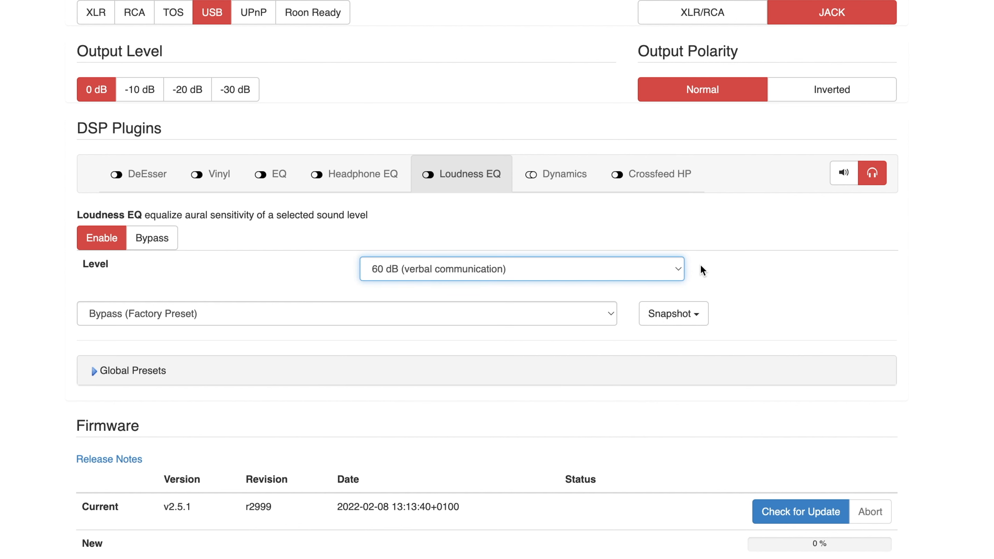
{"action": "mouse_move", "coordinate": [702, 271]}
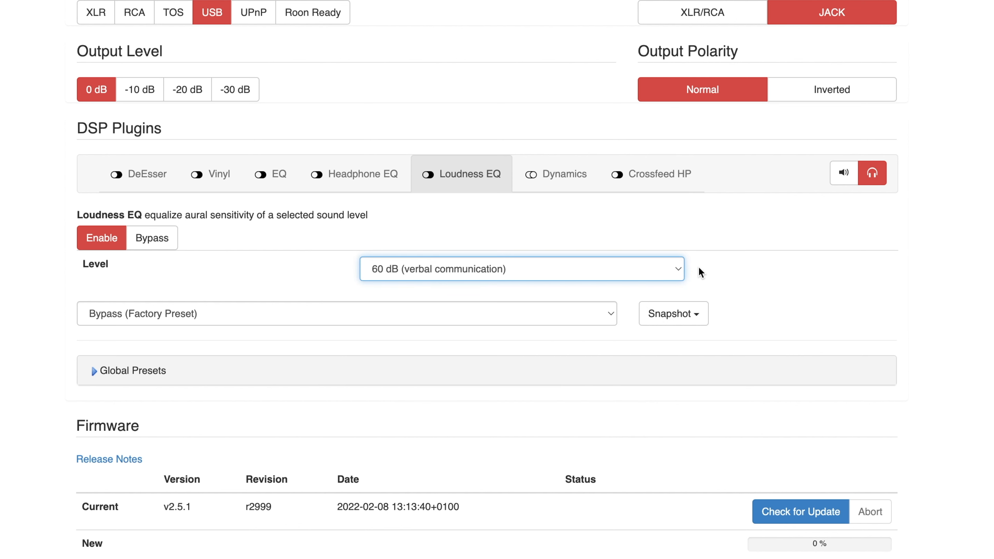
{"action": "mouse_move", "coordinate": [680, 271]}
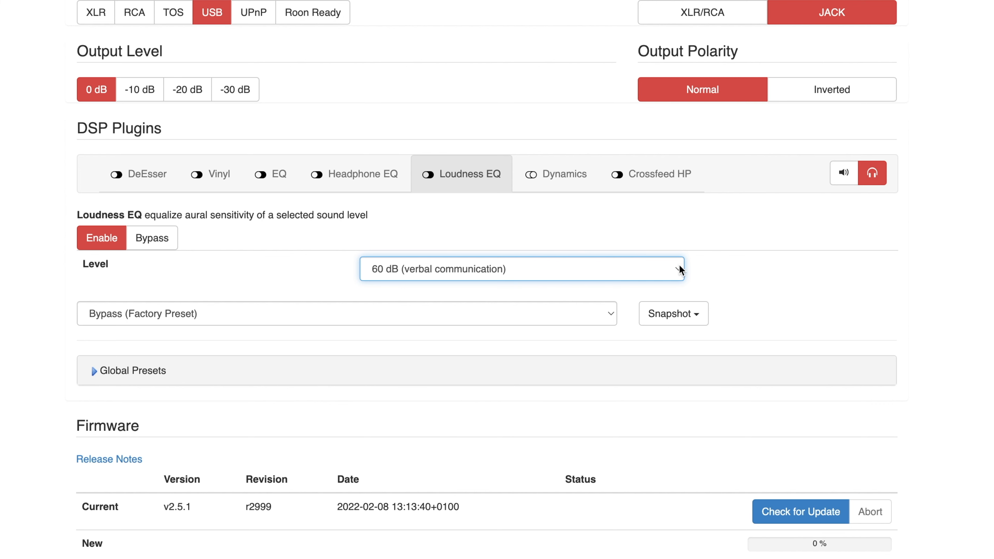
{"action": "left_click", "coordinate": [521, 268]}
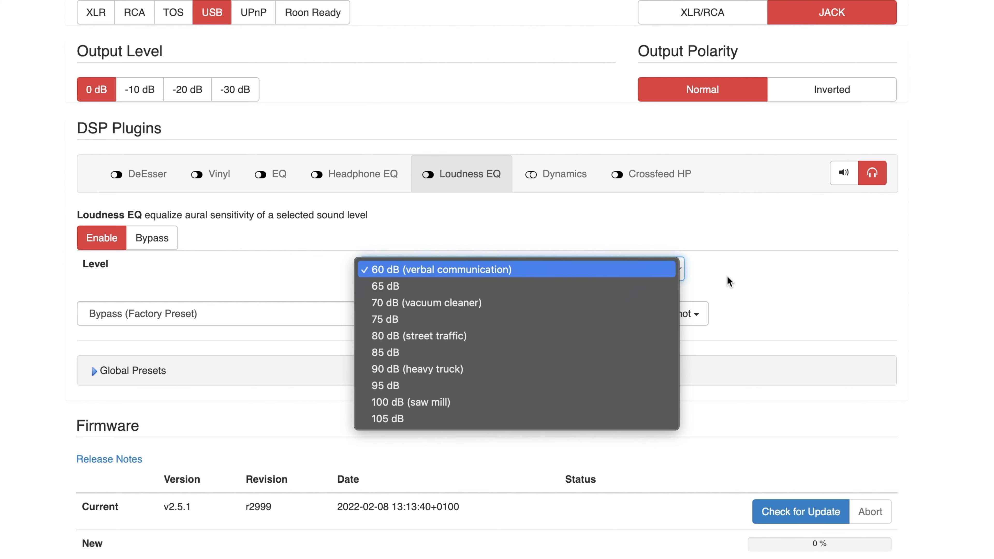
{"action": "left_click", "coordinate": [437, 269]}
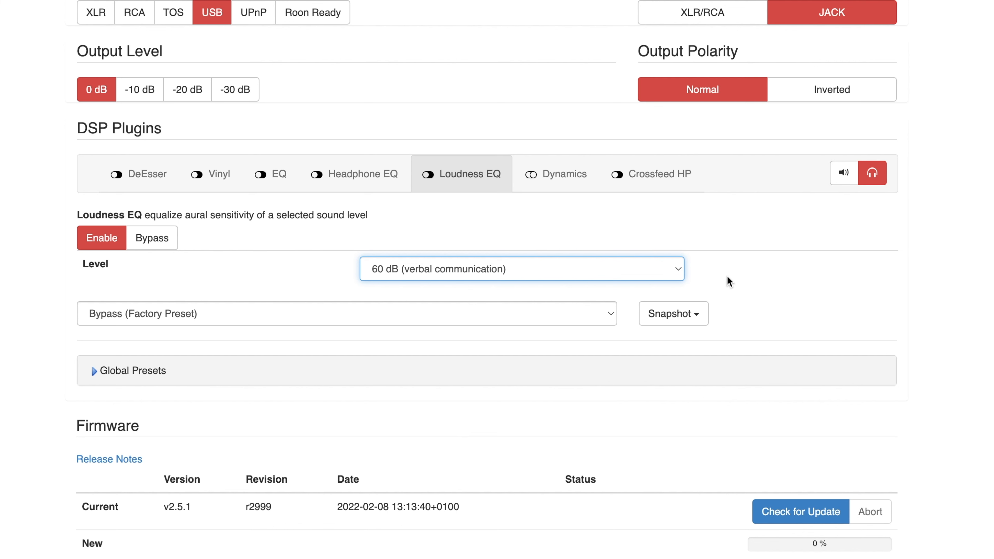
{"action": "left_click", "coordinate": [521, 268]}
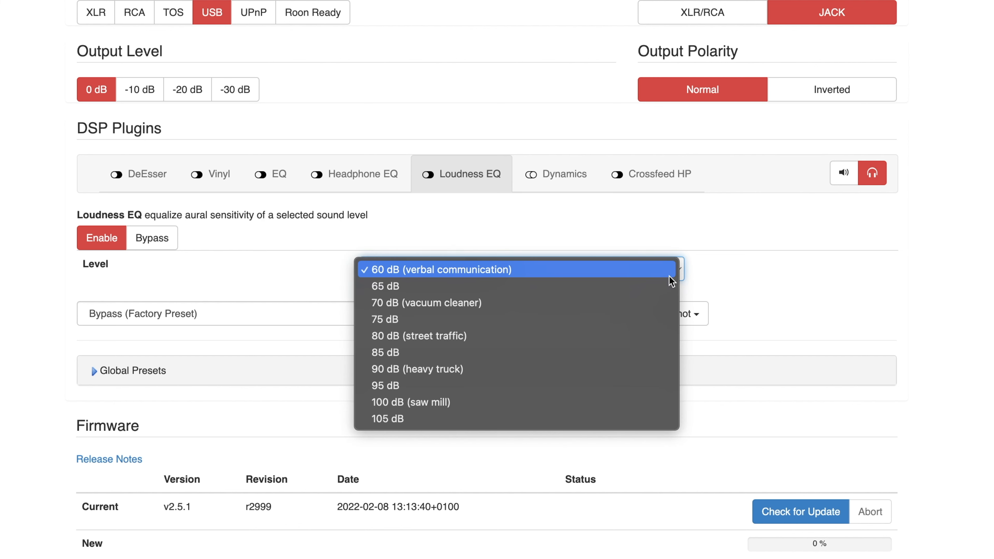
{"action": "left_click", "coordinate": [438, 269]}
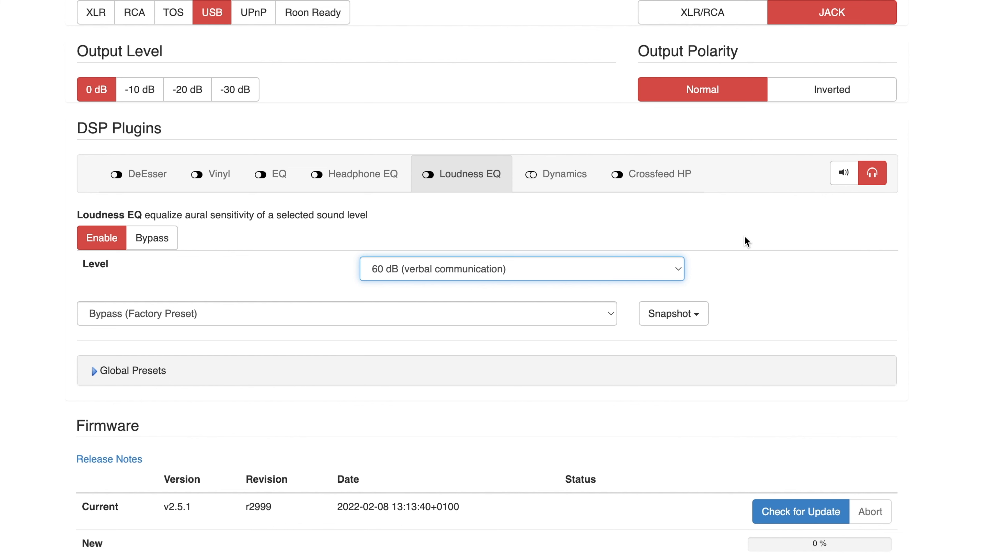
{"action": "mouse_move", "coordinate": [211, 255]}
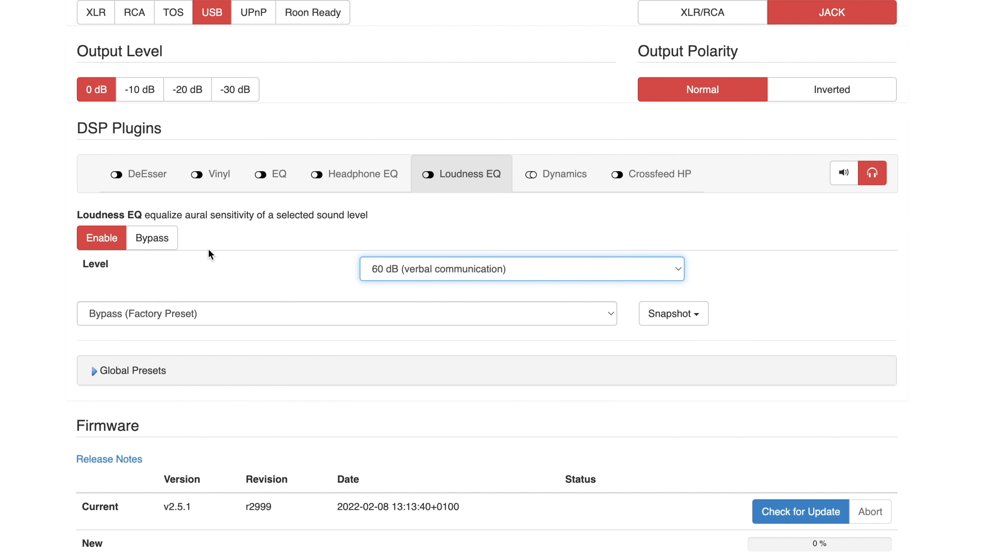
- Set the Loudness EQ to Bypass
{"action": "left_click", "coordinate": [152, 237]}
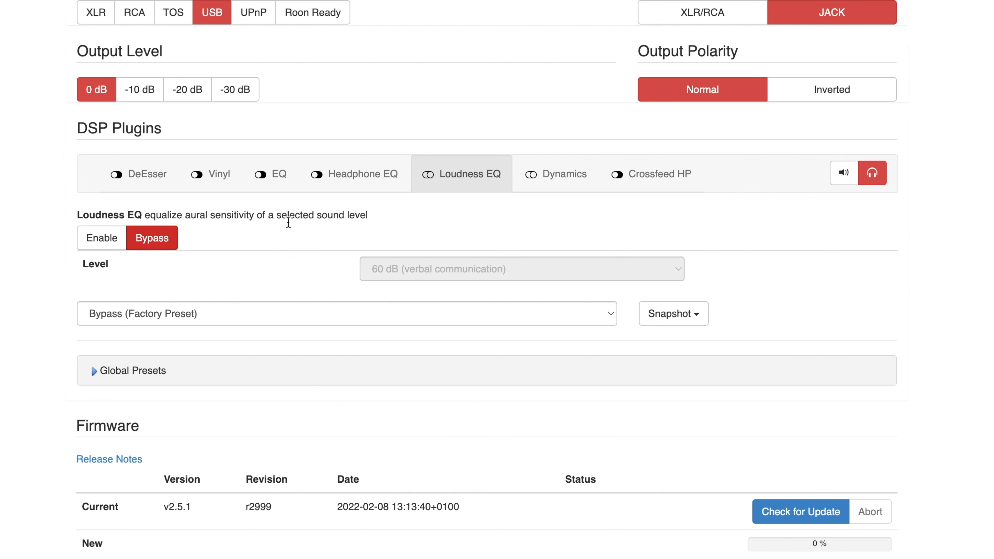
- Enable Dynamics Adaption and set its dynamic level to 8.0 dB
{"action": "left_click", "coordinate": [562, 174]}
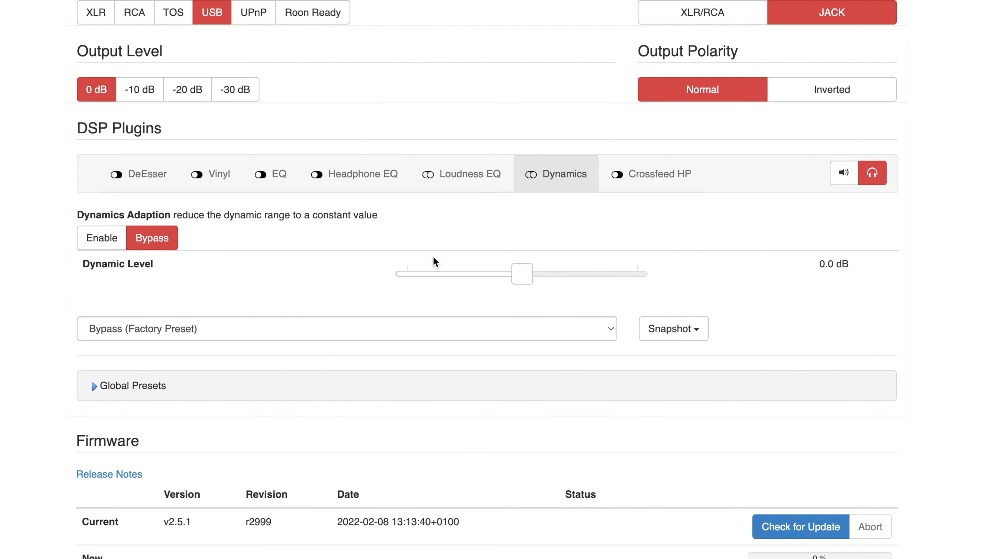
{"action": "mouse_move", "coordinate": [502, 296]}
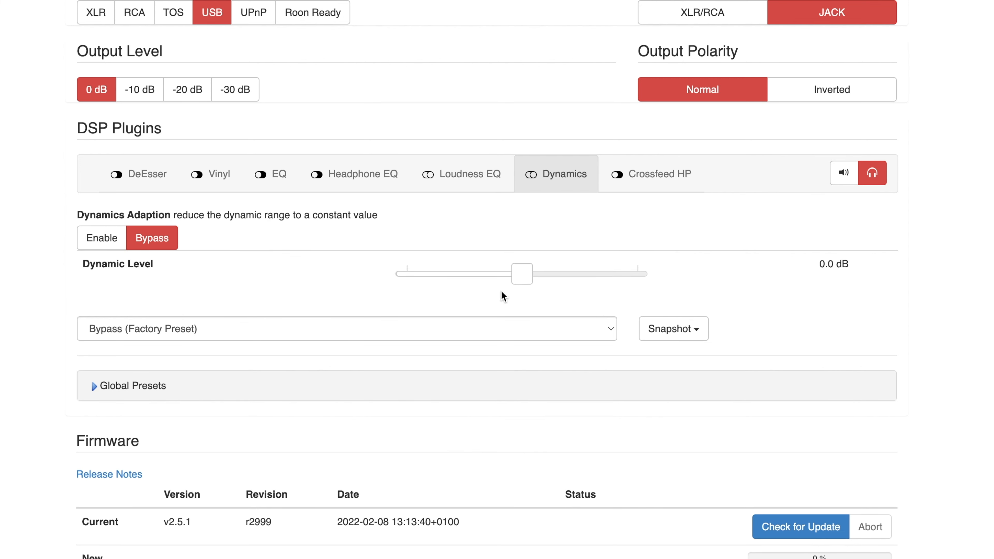
{"action": "left_click", "coordinate": [102, 238]}
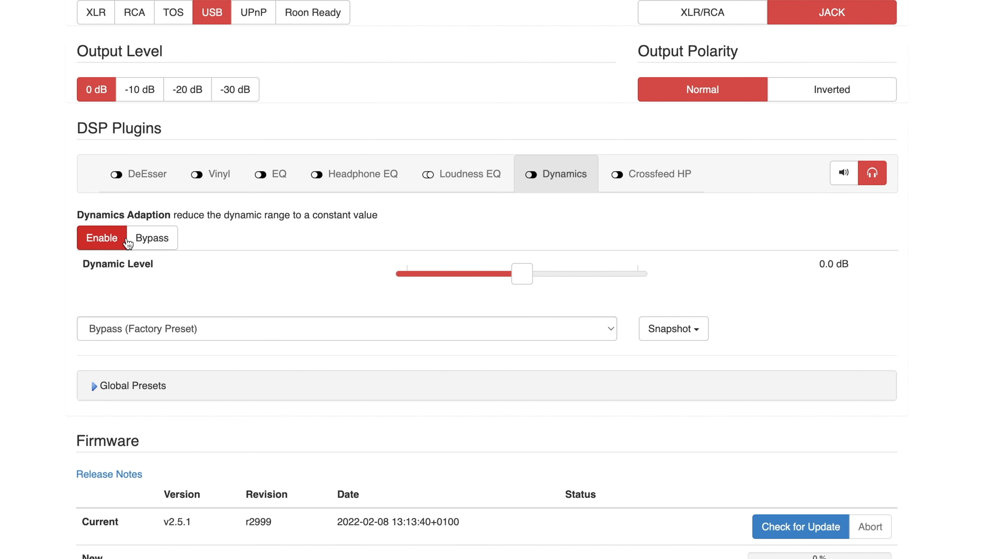
{"action": "left_click_drag", "start_coordinate": [521, 273], "coordinate": [551, 274]}
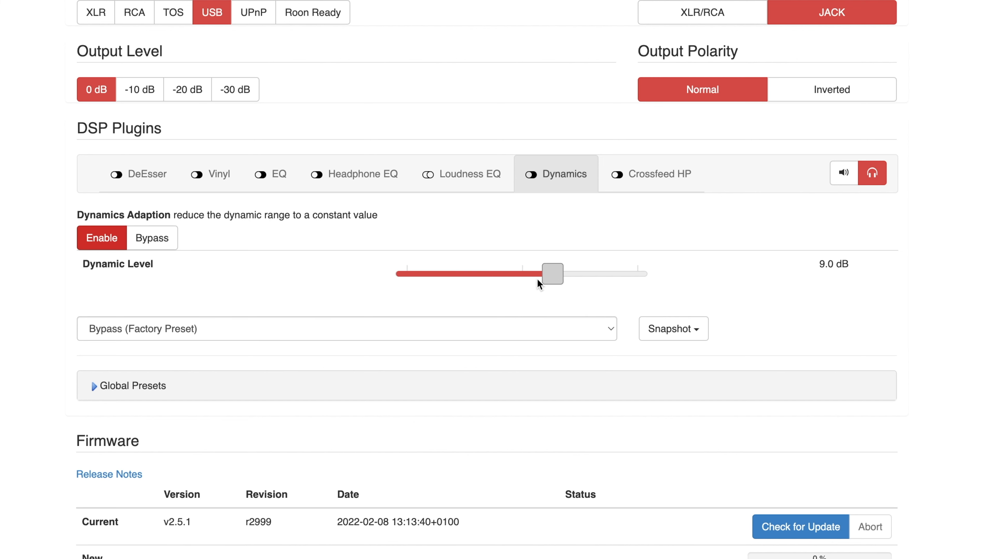
{"action": "left_click_drag", "start_coordinate": [553, 273], "coordinate": [520, 273]}
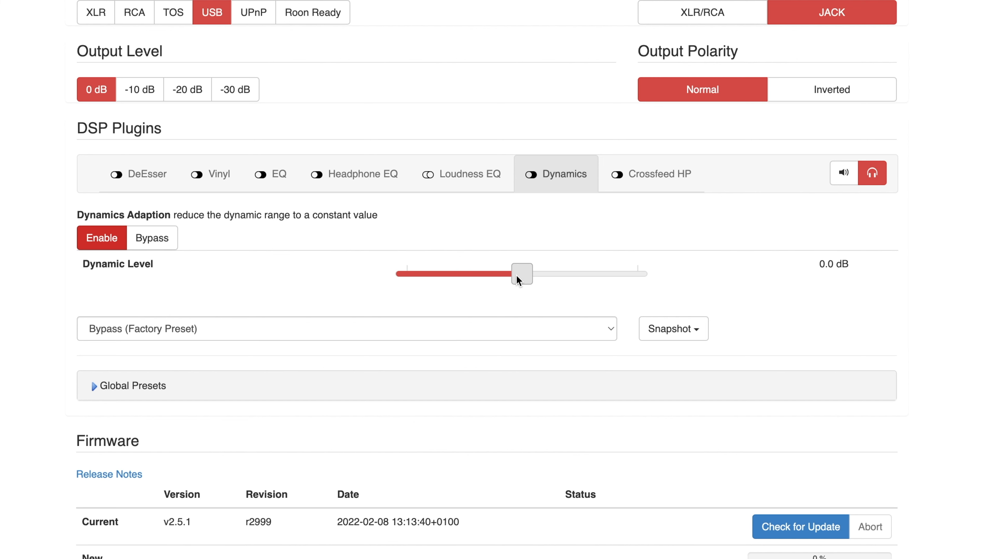
{"action": "left_click_drag", "start_coordinate": [521, 273], "coordinate": [550, 274]}
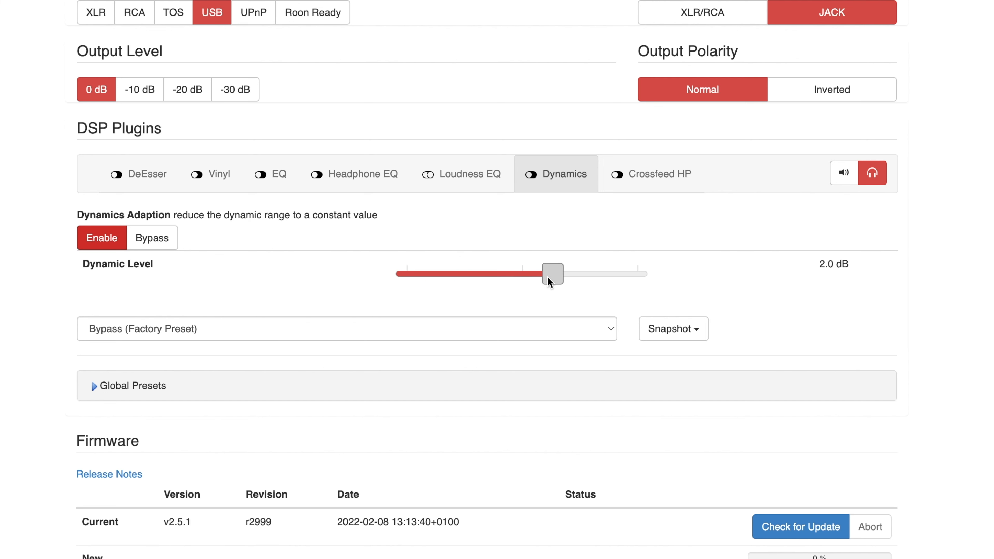
{"action": "left_click_drag", "start_coordinate": [550, 274], "coordinate": [584, 274]}
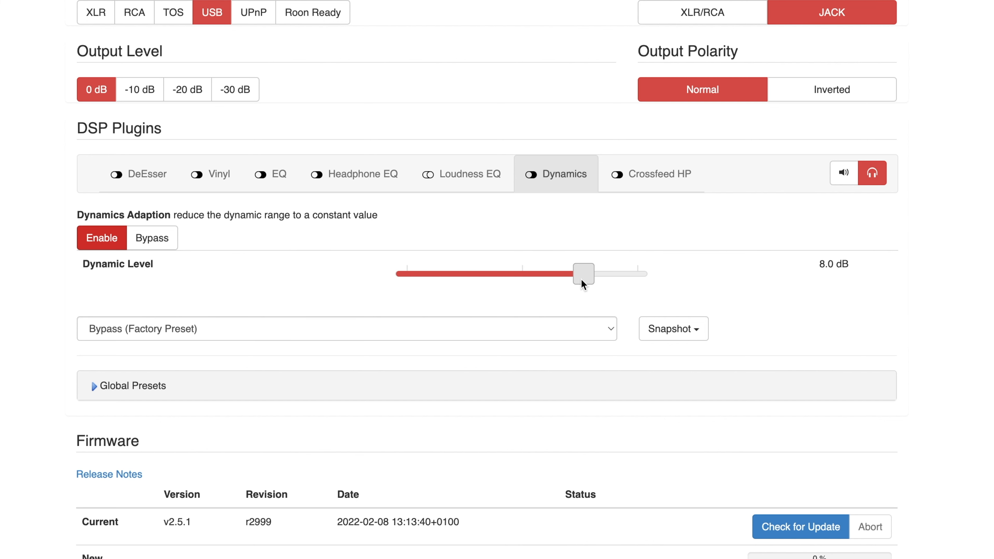
{"action": "mouse_move", "coordinate": [630, 224]}
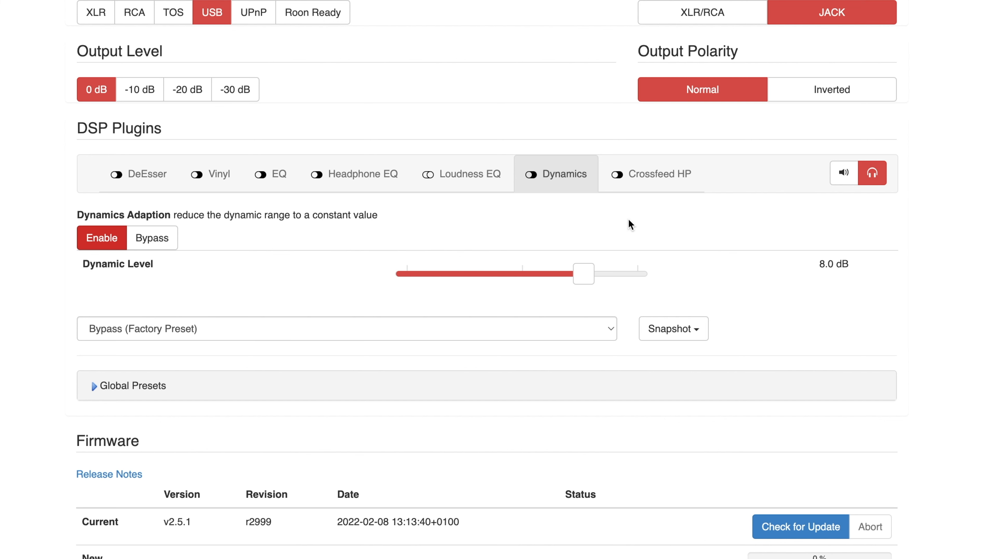
{"action": "mouse_move", "coordinate": [635, 207]}
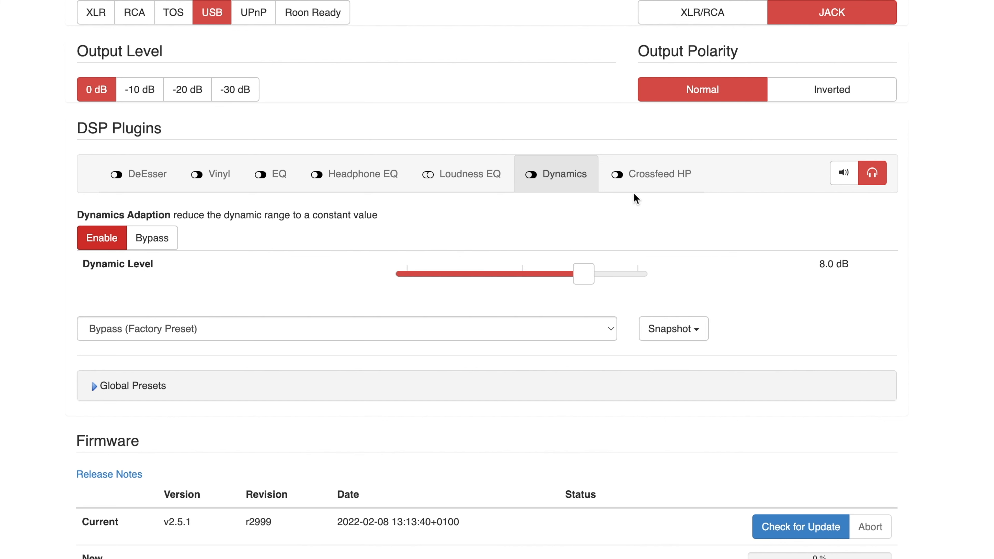
{"action": "mouse_move", "coordinate": [637, 193]}
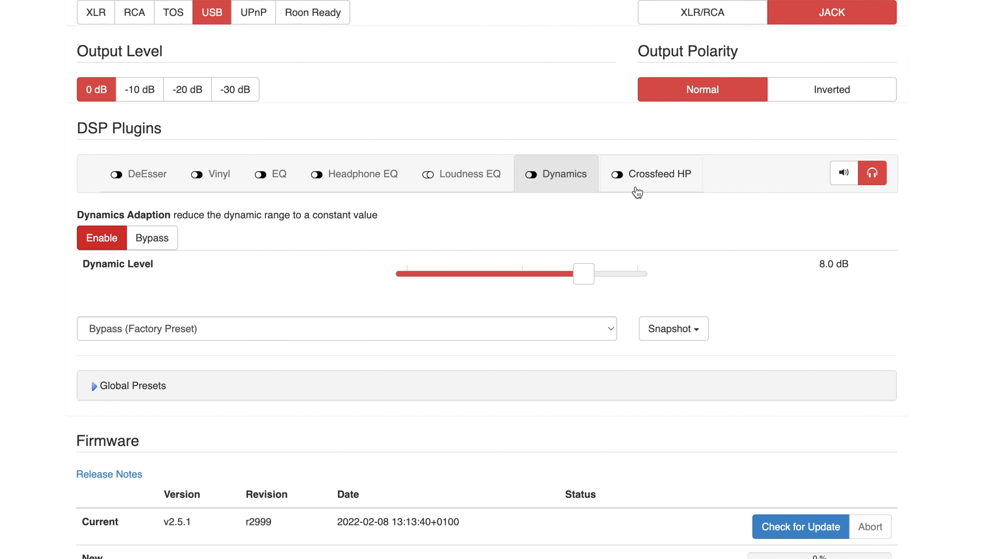
{"action": "left_click", "coordinate": [651, 174]}
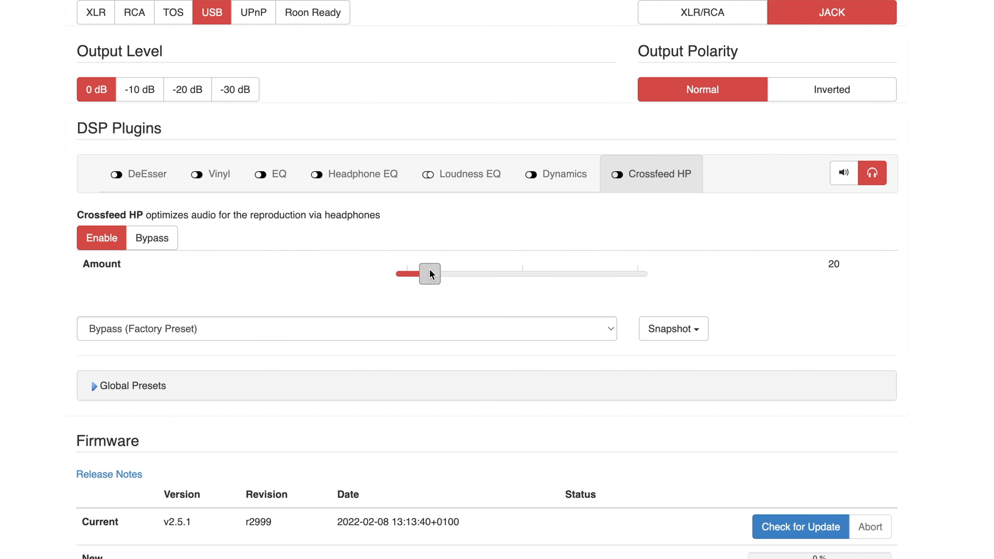
- Push the Crossfeed HP amount to 69, then bring it back to 19
{"action": "left_click_drag", "start_coordinate": [429, 273], "coordinate": [553, 276]}
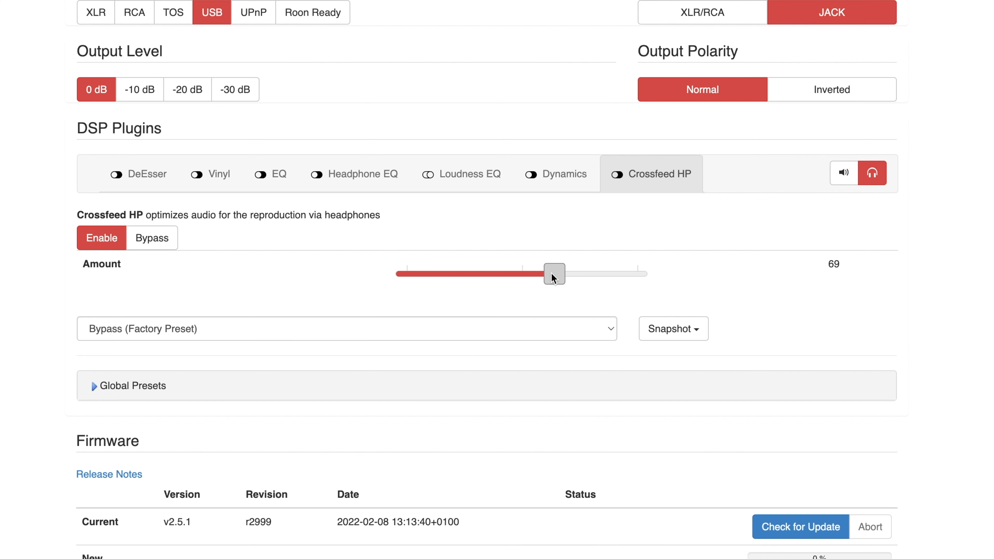
{"action": "left_click_drag", "start_coordinate": [553, 274], "coordinate": [450, 274]}
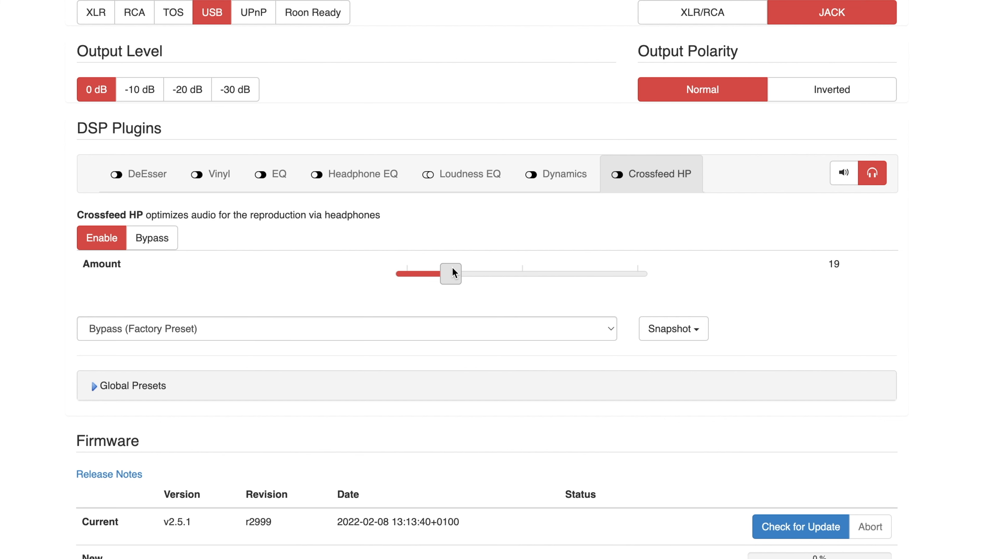
{"action": "mouse_move", "coordinate": [802, 215]}
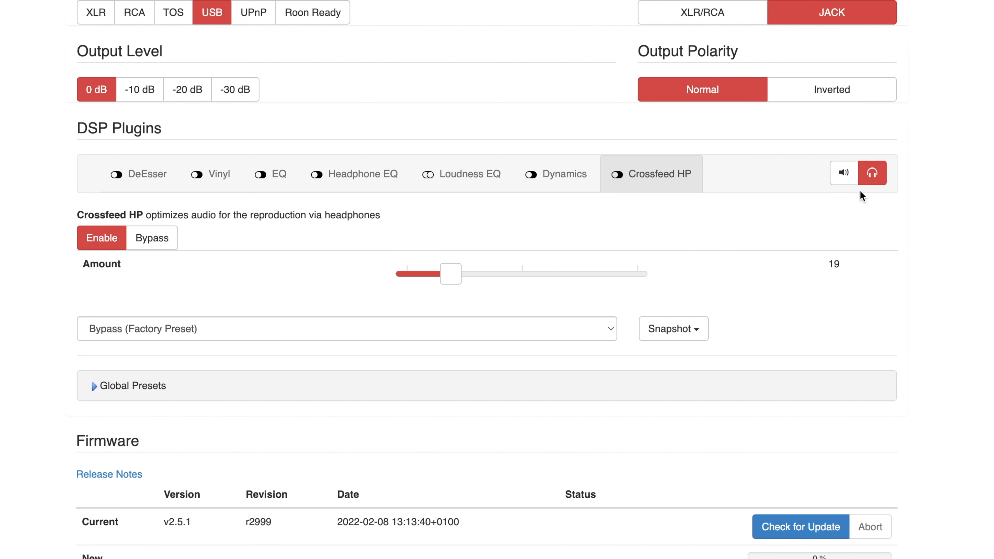
{"action": "mouse_move", "coordinate": [843, 173]}
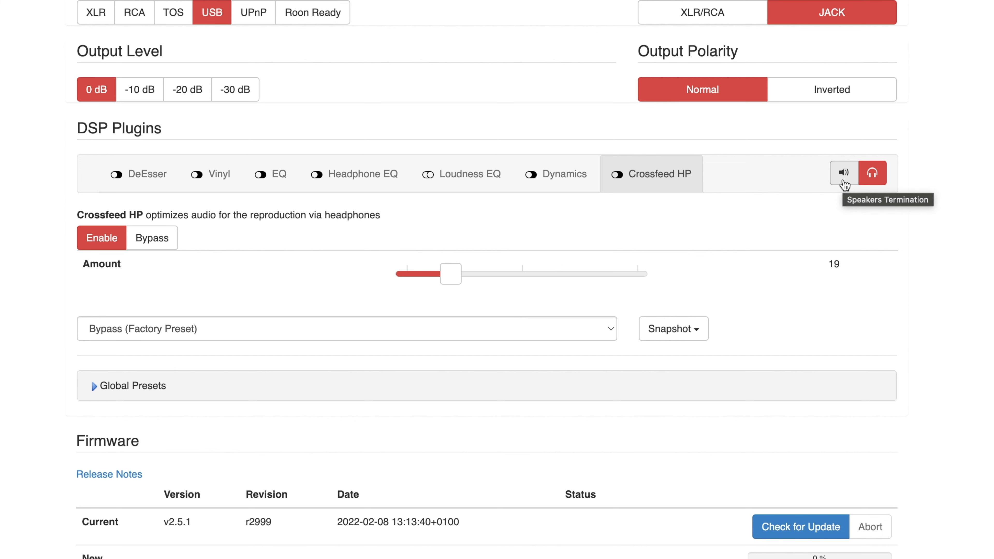
- Switch the DSP plugins to speaker termination and show the XTC crosstalk cancelling settings
{"action": "left_click", "coordinate": [844, 173]}
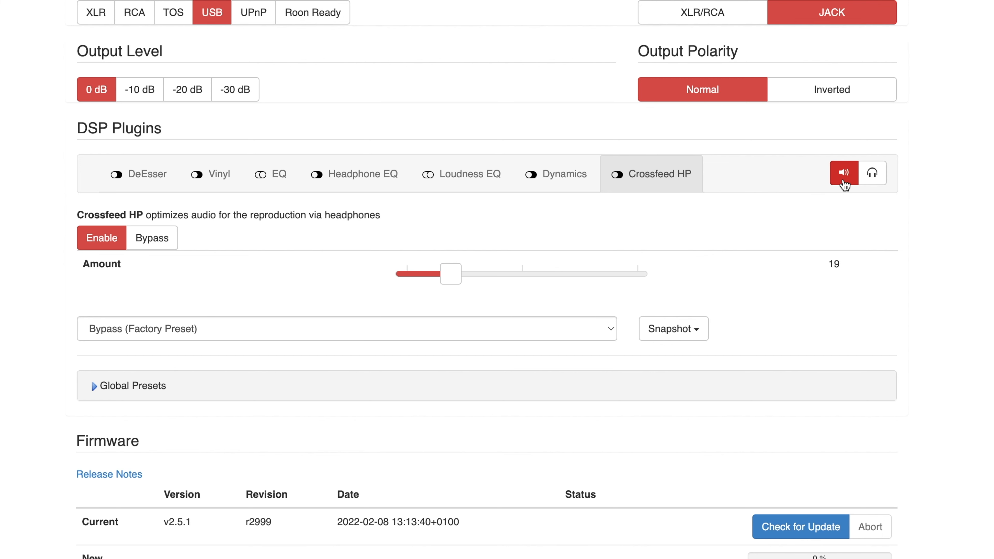
{"action": "left_click", "coordinate": [139, 89]}
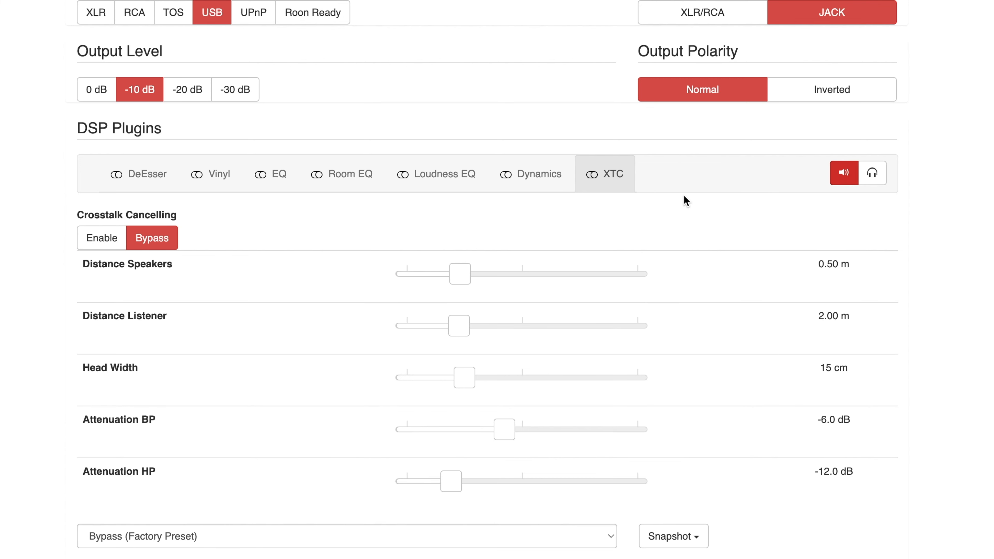
{"action": "mouse_move", "coordinate": [493, 218]}
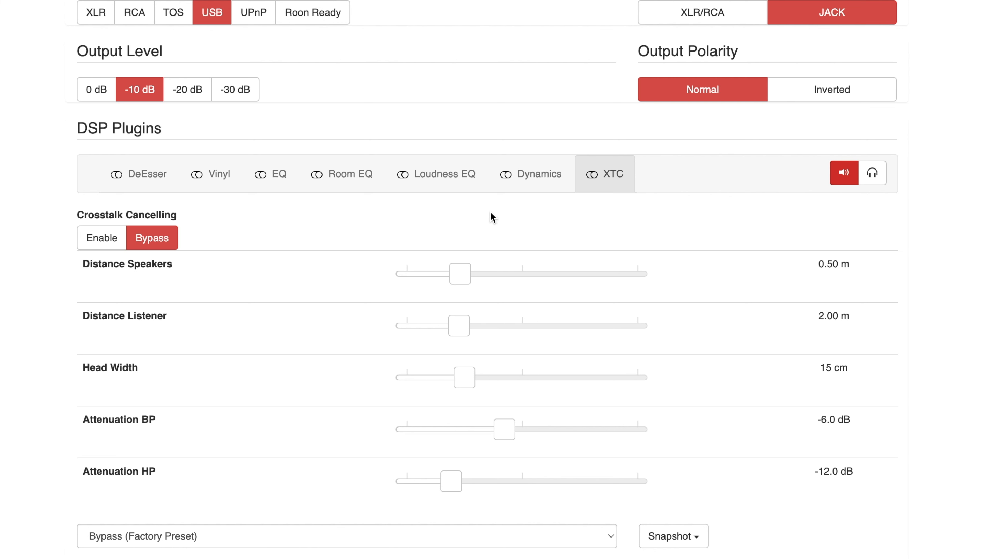
{"action": "mouse_move", "coordinate": [612, 181]}
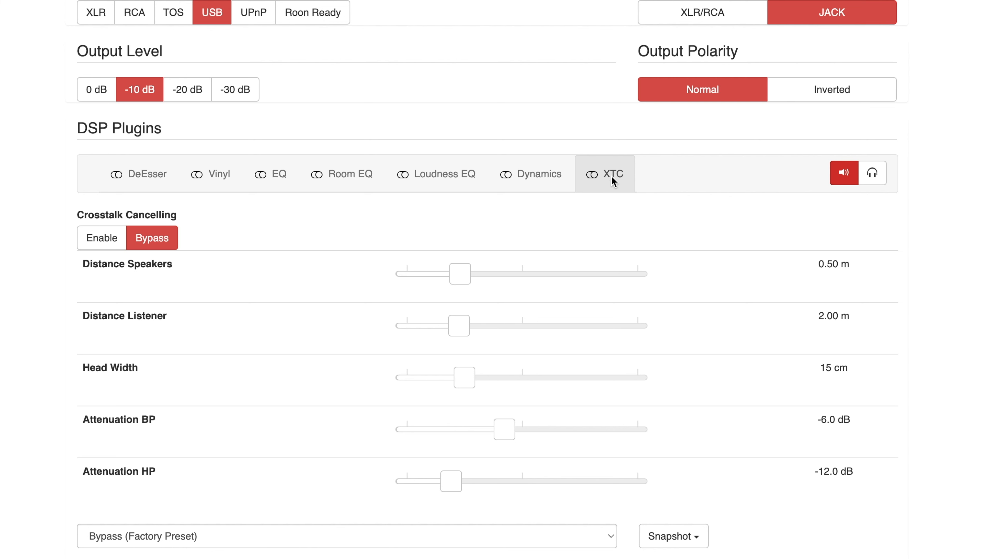
{"action": "mouse_move", "coordinate": [614, 199]}
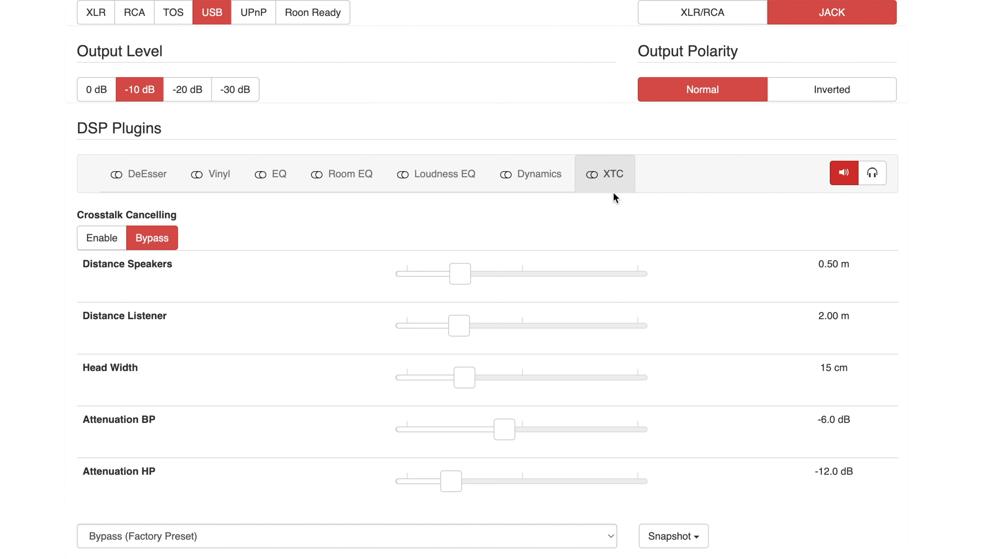
{"action": "mouse_move", "coordinate": [188, 240]}
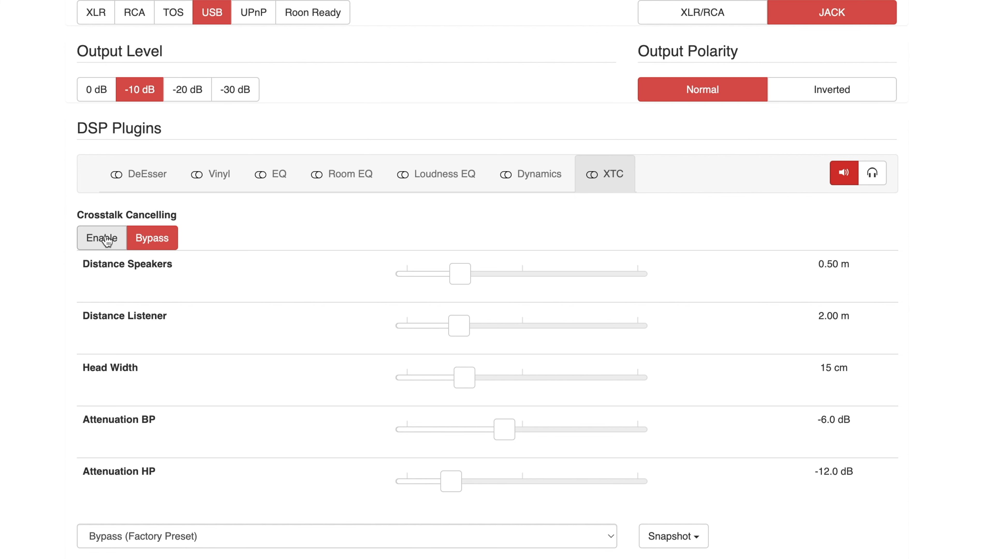
{"action": "mouse_move", "coordinate": [342, 174]}
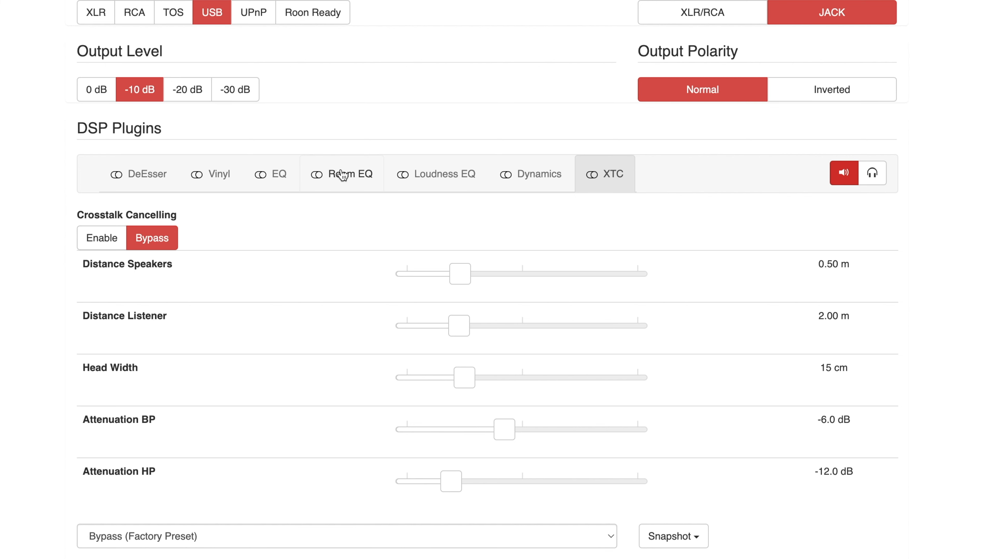
- Show the Room EQ plugin and scroll through its five bands
{"action": "left_click", "coordinate": [350, 174]}
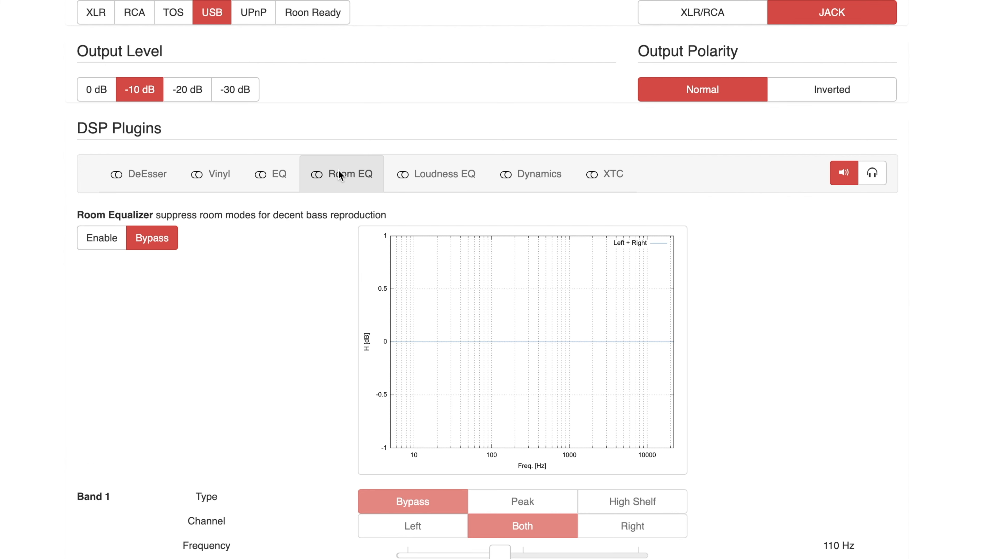
{"action": "scroll", "scroll_direction": "down", "scroll_amount": 3}
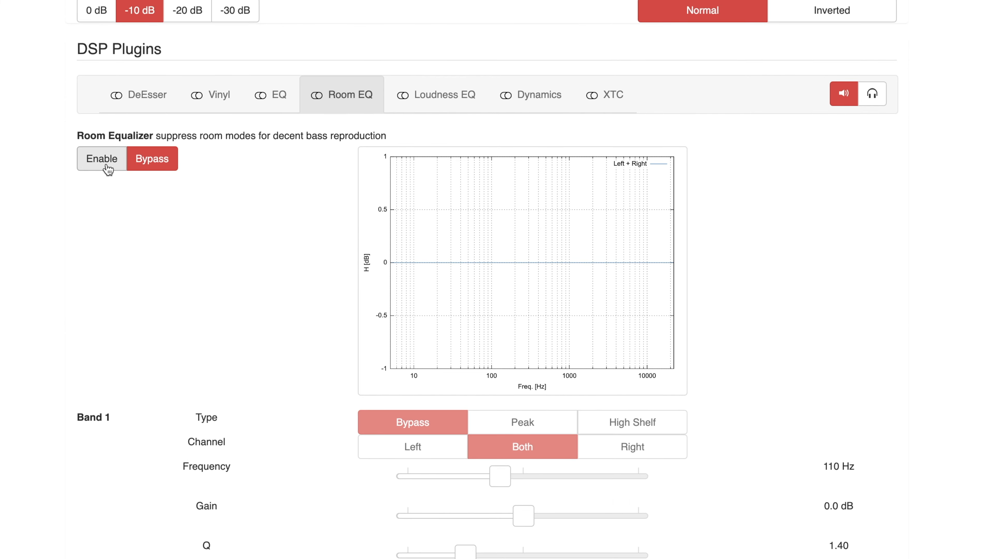
{"action": "scroll", "scroll_direction": "down", "scroll_amount": 3}
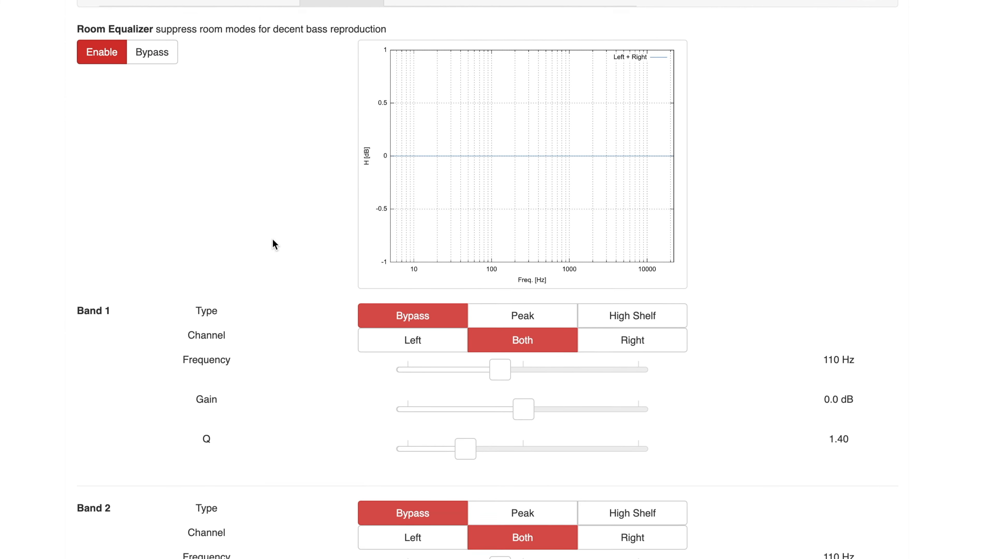
{"action": "scroll", "scroll_direction": "down", "scroll_amount": 3}
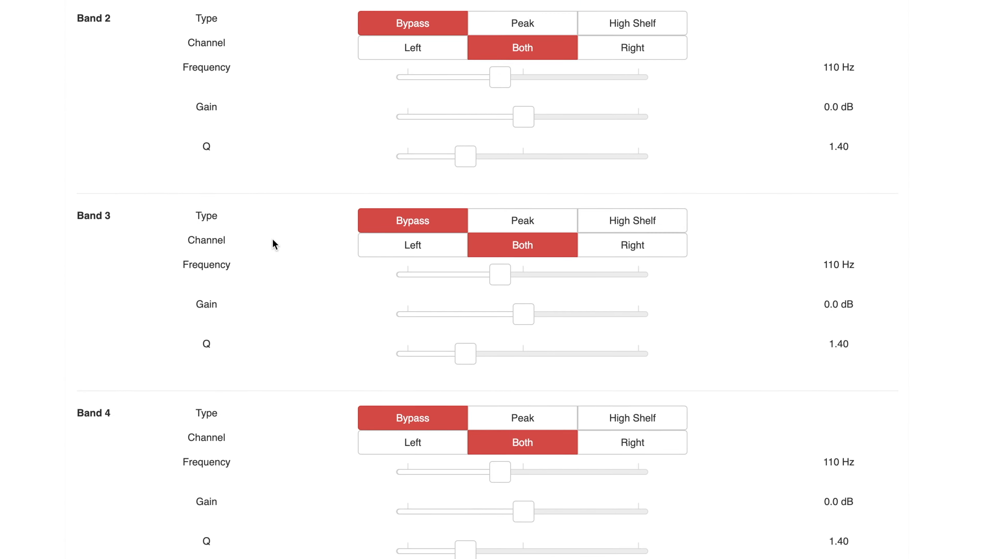
{"action": "scroll", "scroll_direction": "down", "scroll_amount": 3}
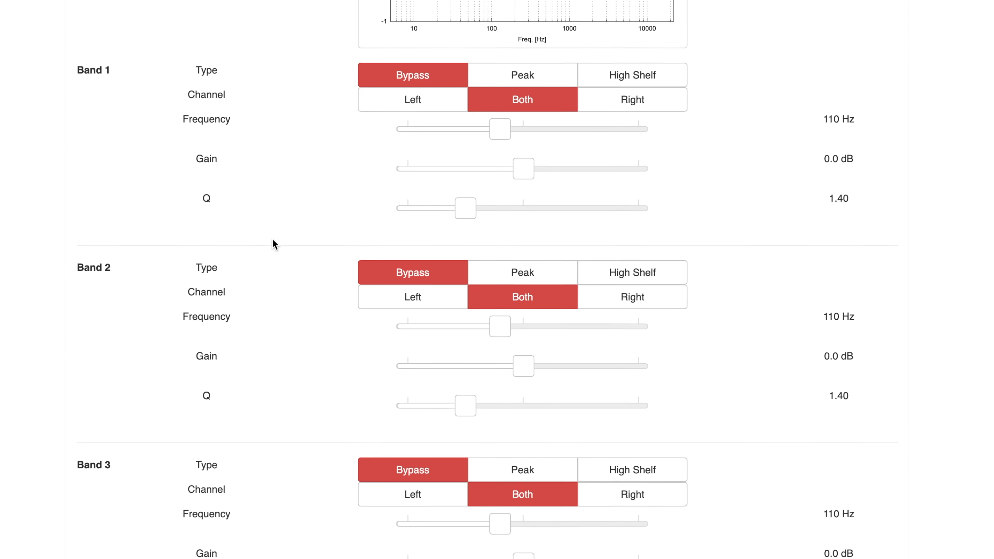
{"action": "scroll", "scroll_direction": "up", "scroll_amount": 3}
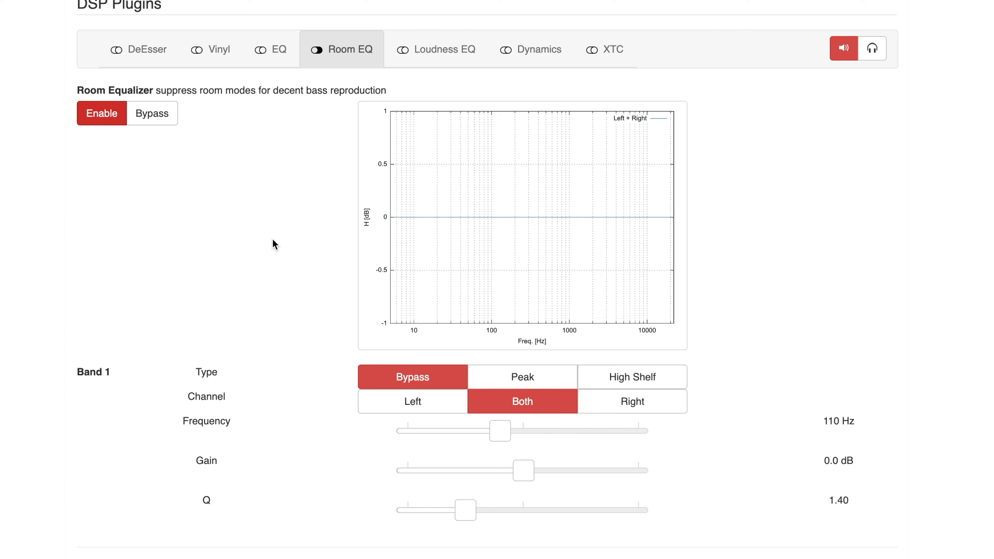
{"action": "mouse_move", "coordinate": [293, 246]}
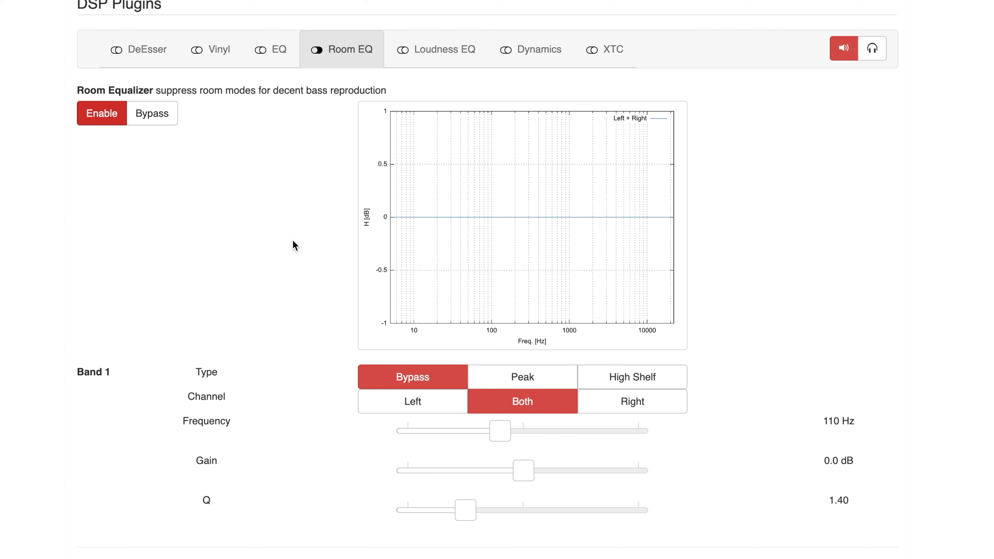
{"action": "scroll", "scroll_direction": "down", "scroll_amount": 3}
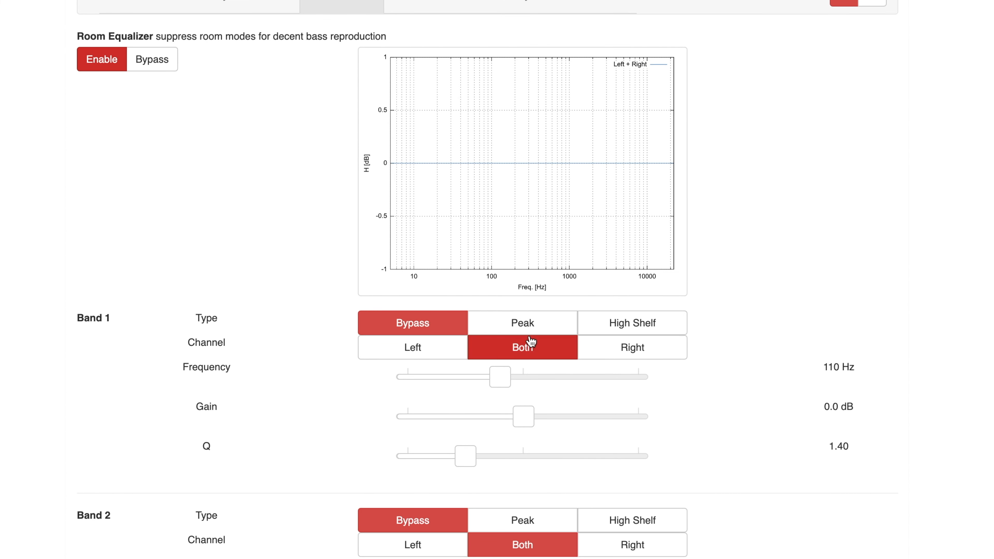
{"action": "mouse_move", "coordinate": [281, 369]}
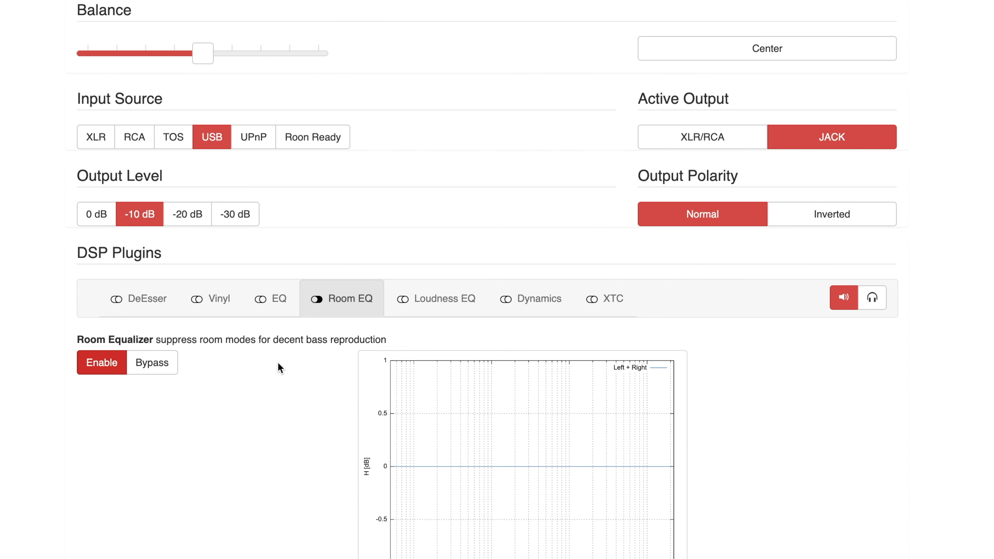
{"action": "scroll", "scroll_direction": "down", "scroll_amount": 3}
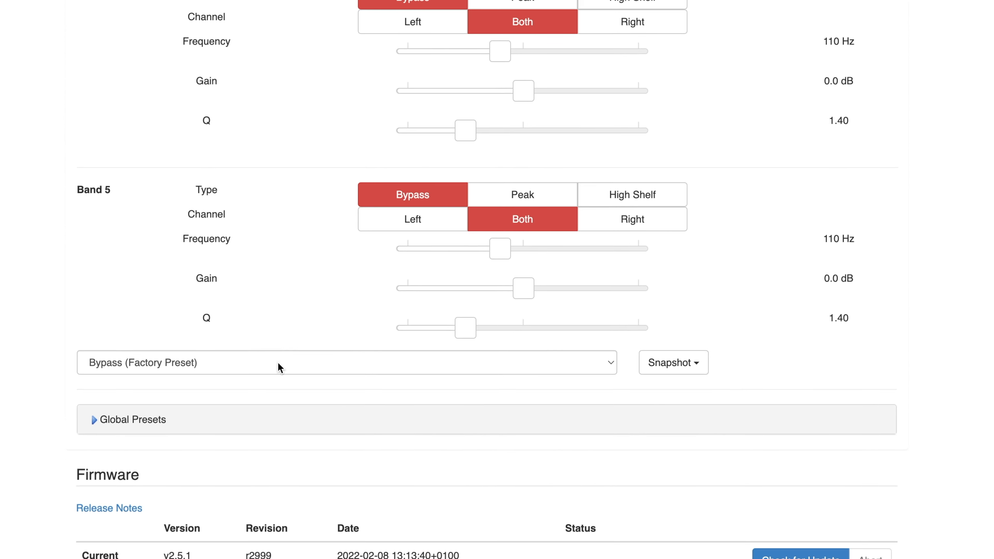
{"action": "scroll", "scroll_direction": "down", "scroll_amount": 3}
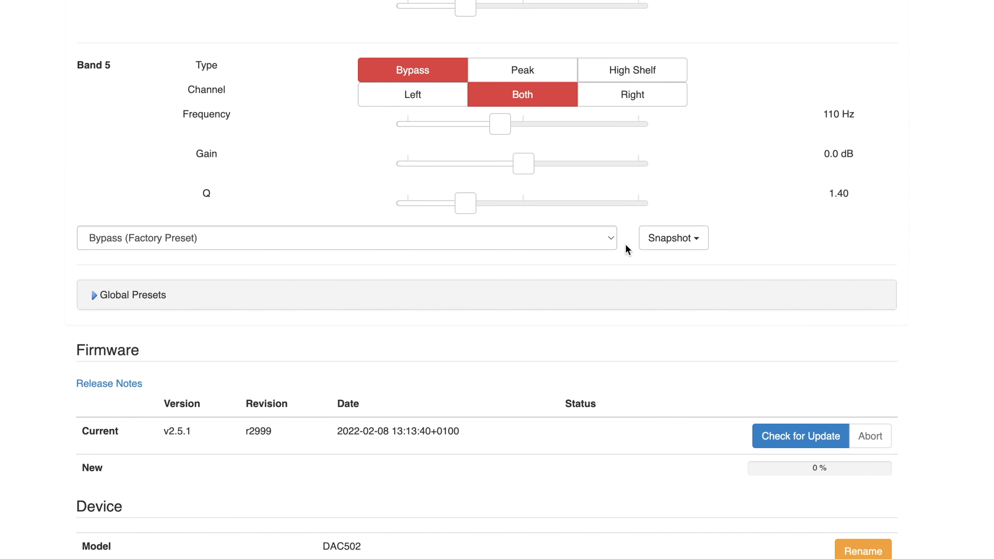
{"action": "left_click", "coordinate": [347, 237]}
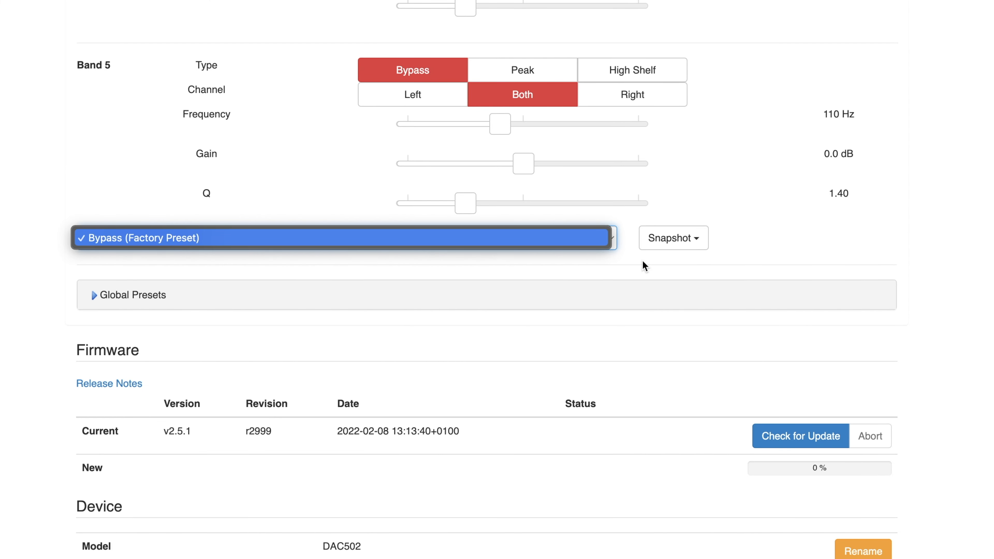
{"action": "left_click", "coordinate": [672, 238]}
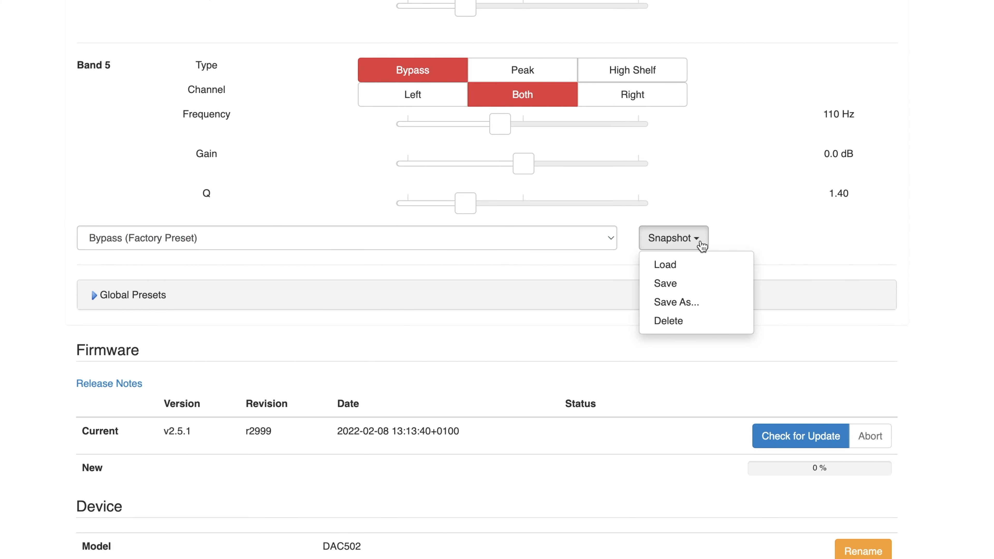
{"action": "left_click", "coordinate": [672, 237]}
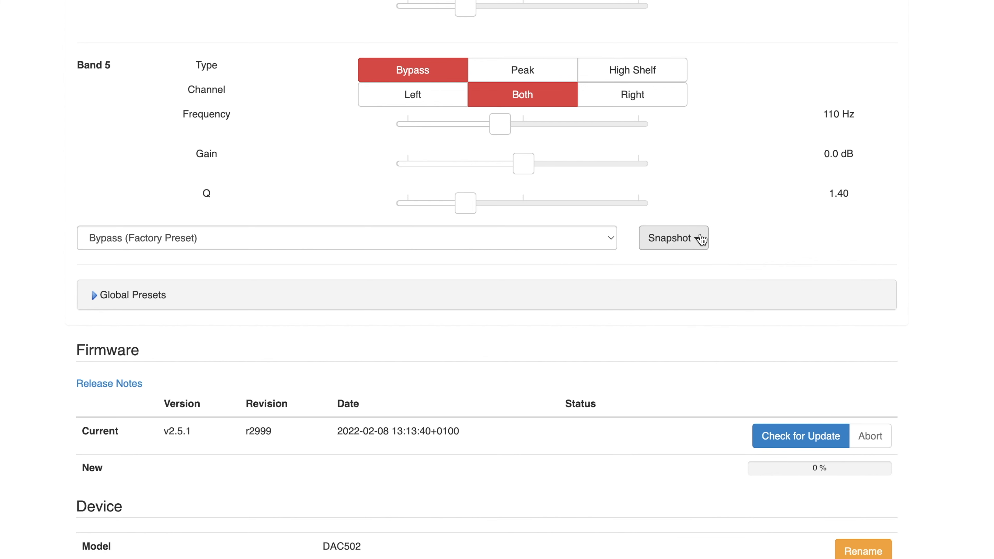
{"action": "left_click", "coordinate": [672, 238]}
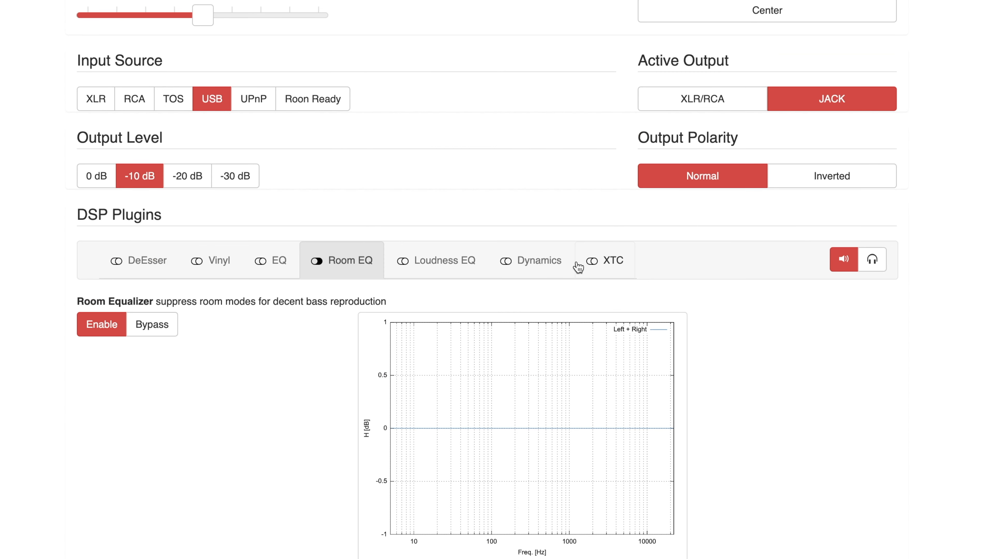
- Review the DeEsser, Vinyl emulation and multi-band parametric EQ plugins in bypass
{"action": "left_click", "coordinate": [139, 259]}
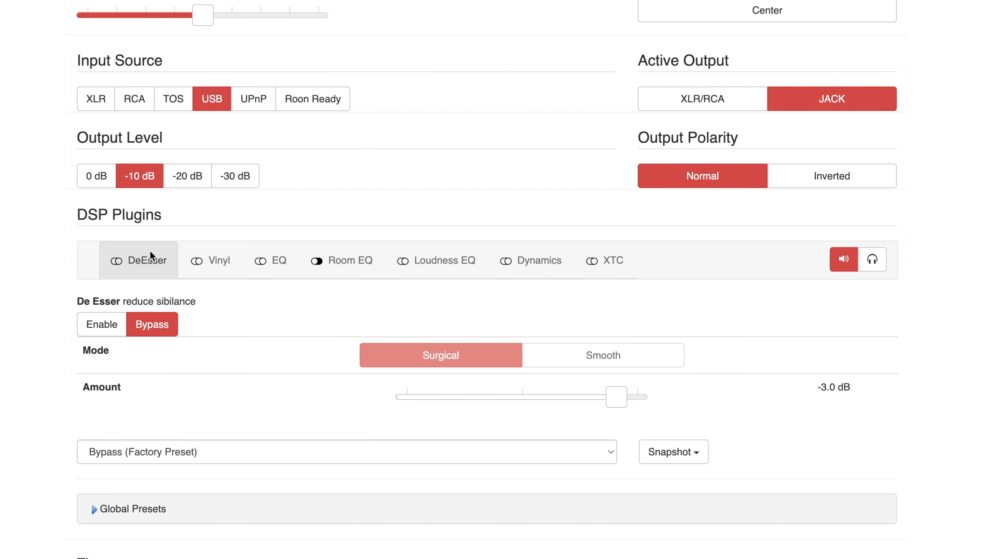
{"action": "left_click", "coordinate": [218, 259]}
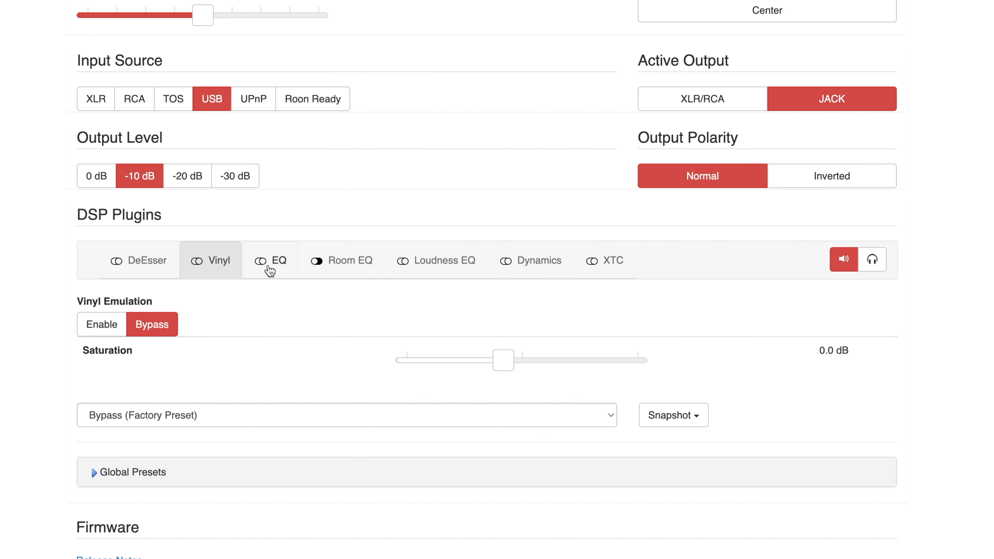
{"action": "left_click", "coordinate": [279, 261]}
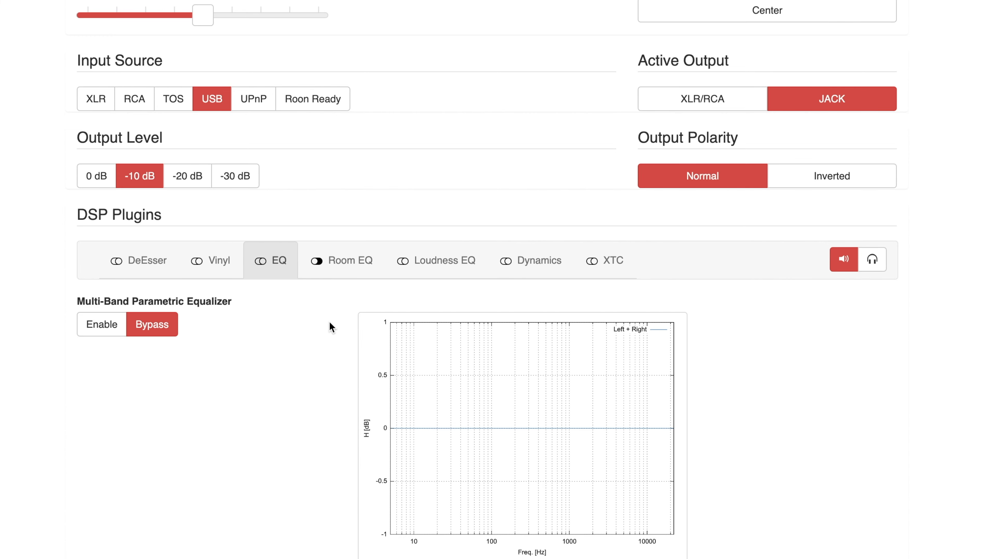
- Expand the Global Presets table at the bottom of the page
{"action": "scroll", "scroll_direction": "down", "scroll_amount": 3}
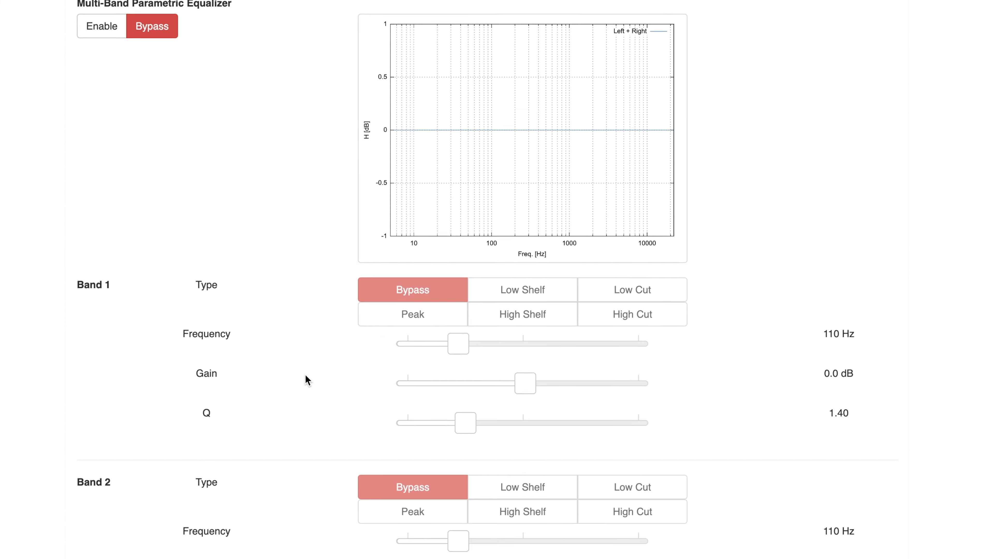
{"action": "scroll", "scroll_direction": "down", "scroll_amount": 3}
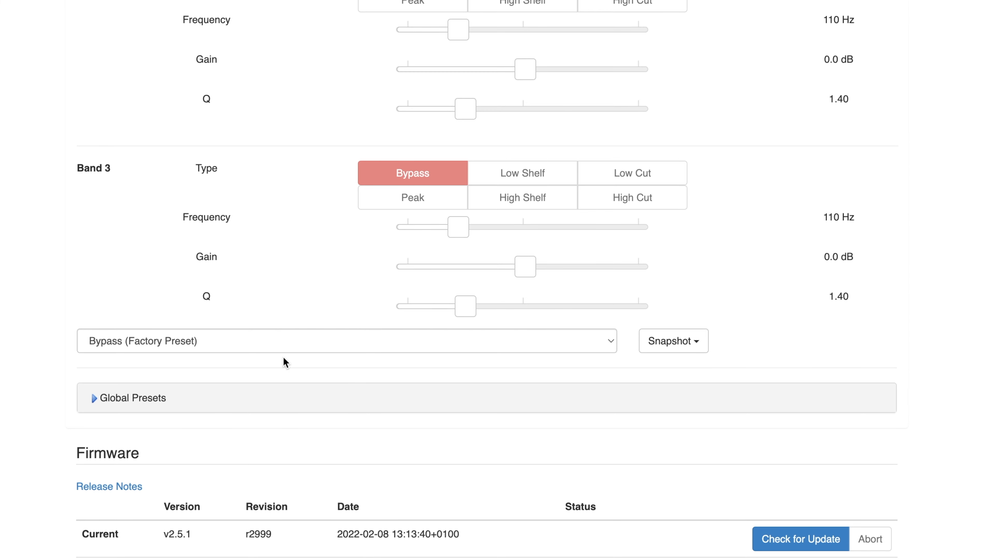
{"action": "left_click", "coordinate": [93, 398]}
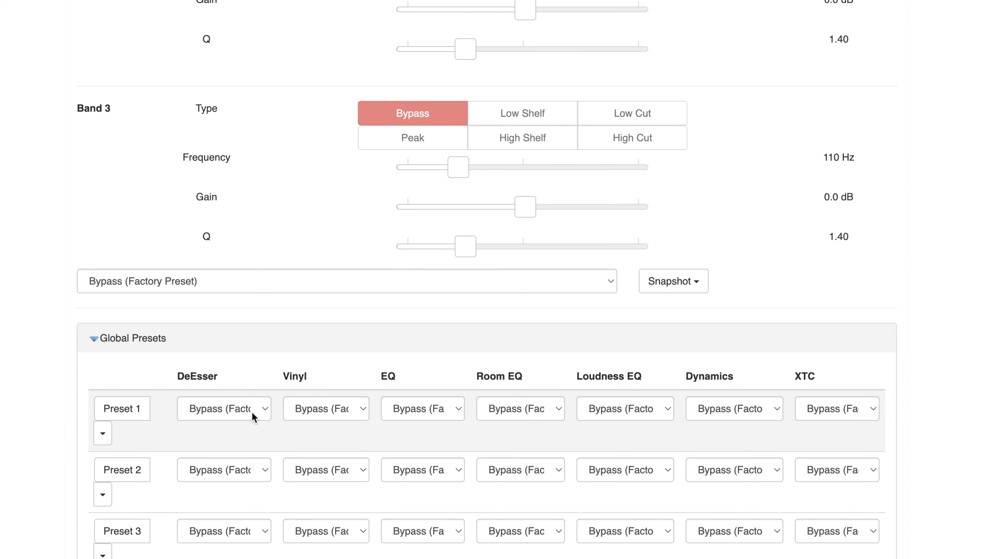
{"action": "left_click", "coordinate": [223, 408]}
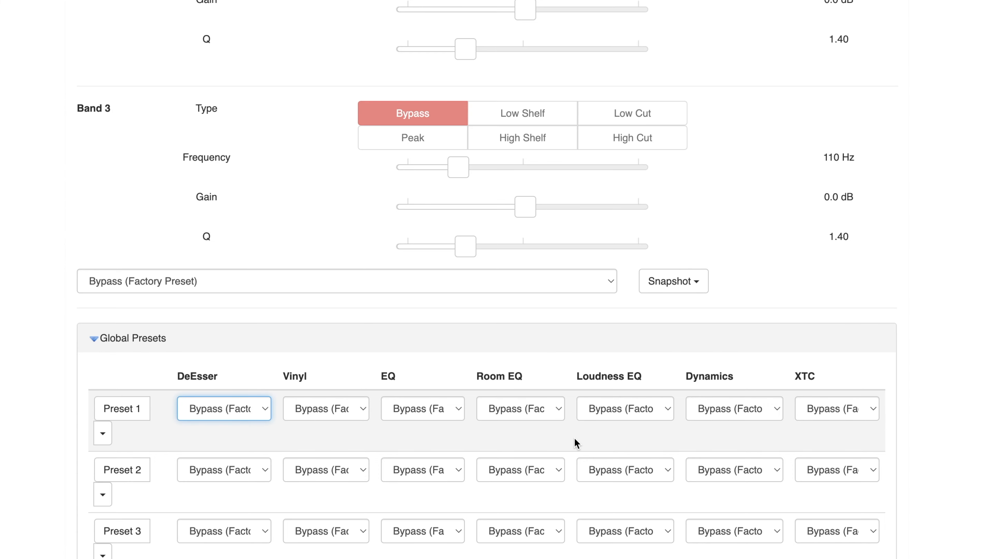
{"action": "mouse_move", "coordinate": [265, 409]}
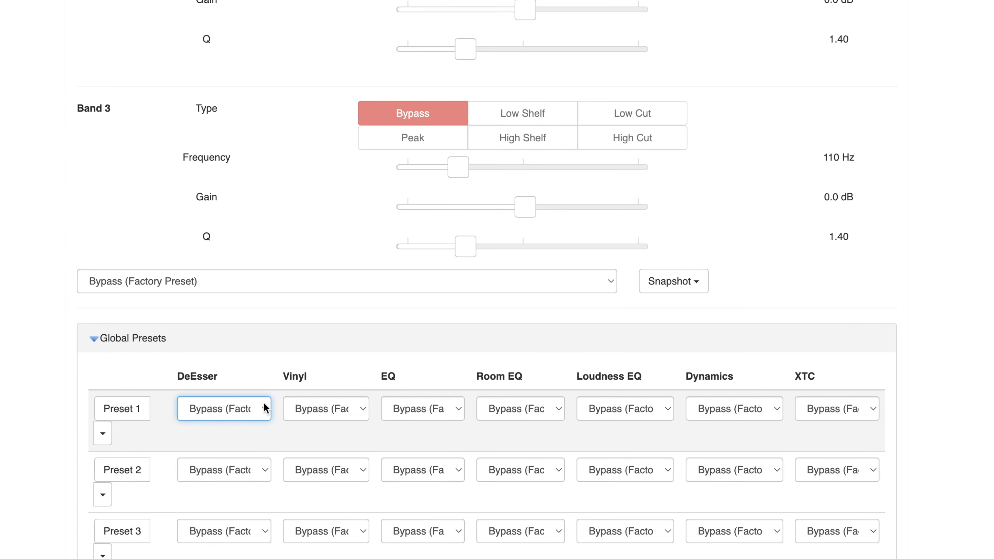
{"action": "scroll", "scroll_direction": "down", "scroll_amount": 3}
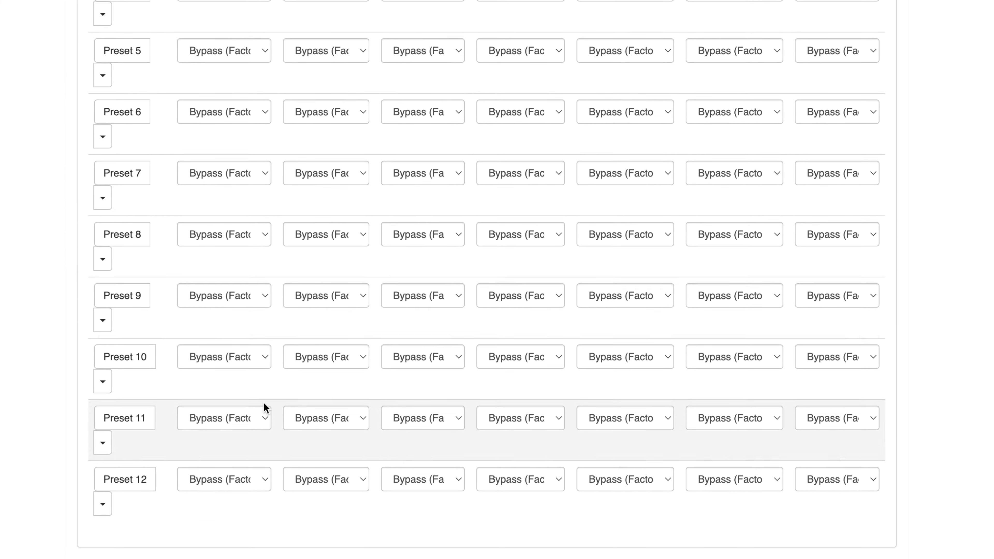
{"action": "mouse_move", "coordinate": [351, 464]}
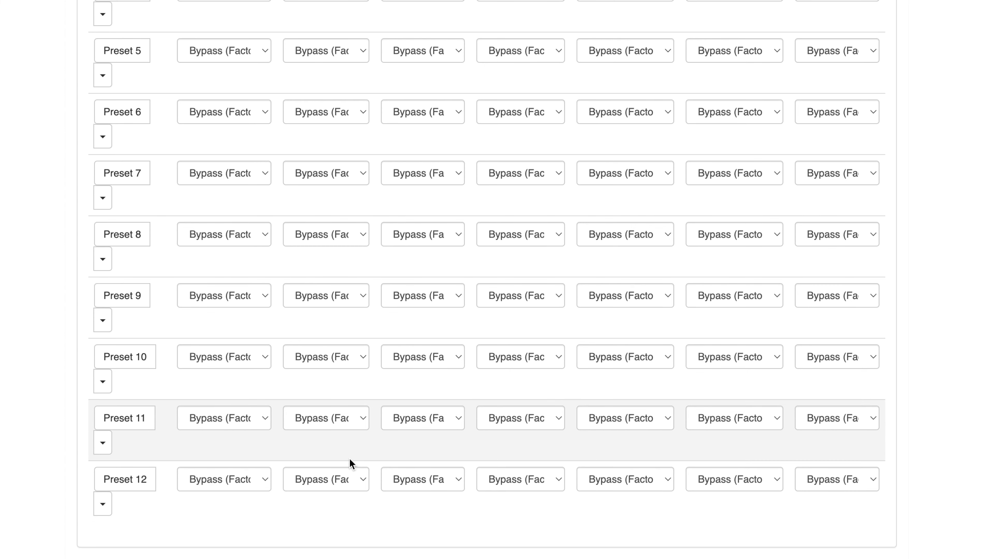
{"action": "scroll", "scroll_direction": "down", "scroll_amount": 3}
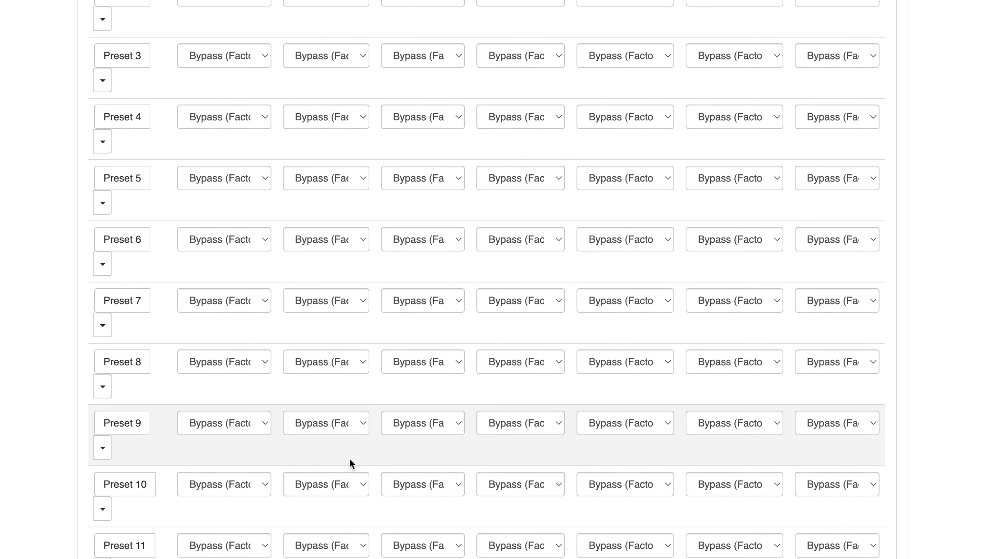